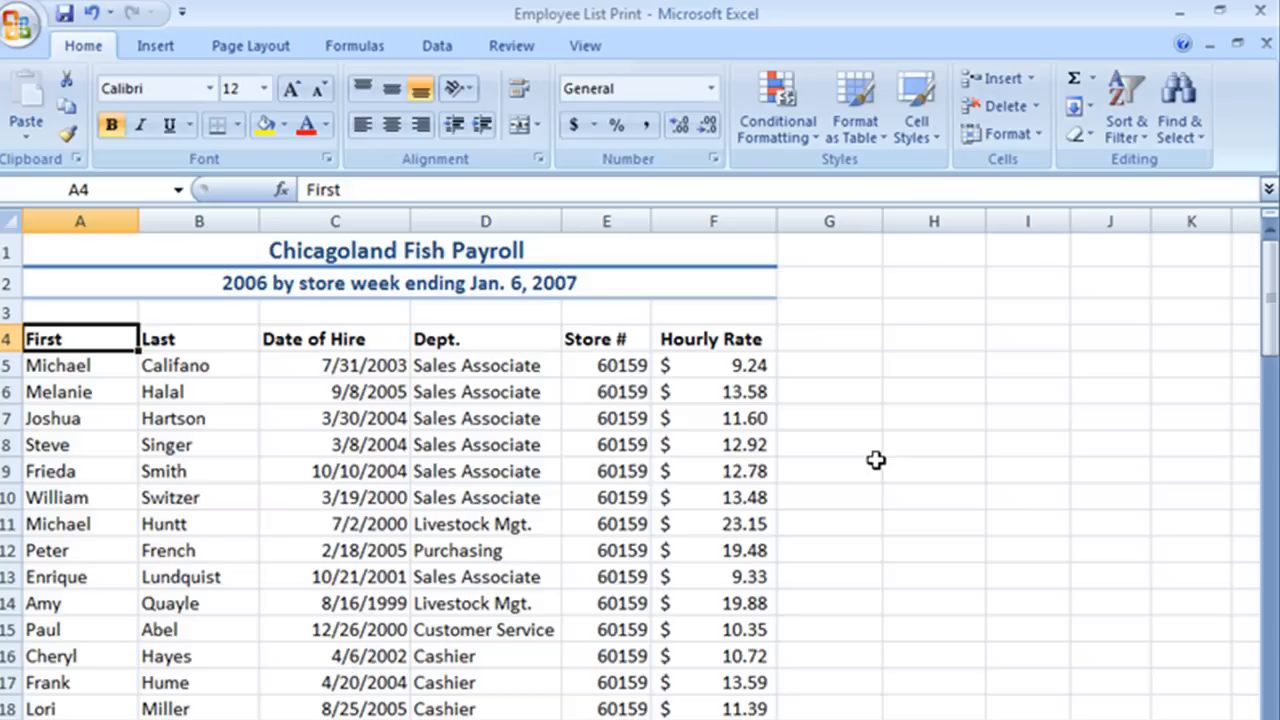
mouse_move(140, 344)
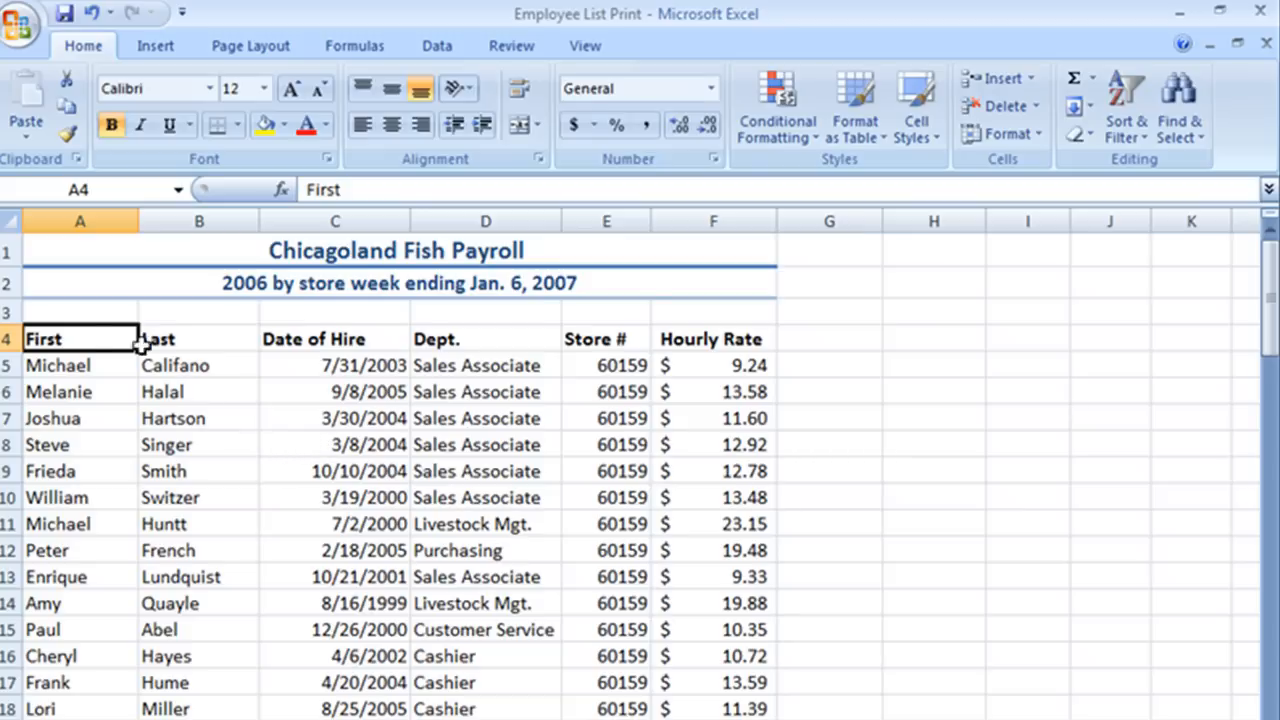
mouse_move(96, 340)
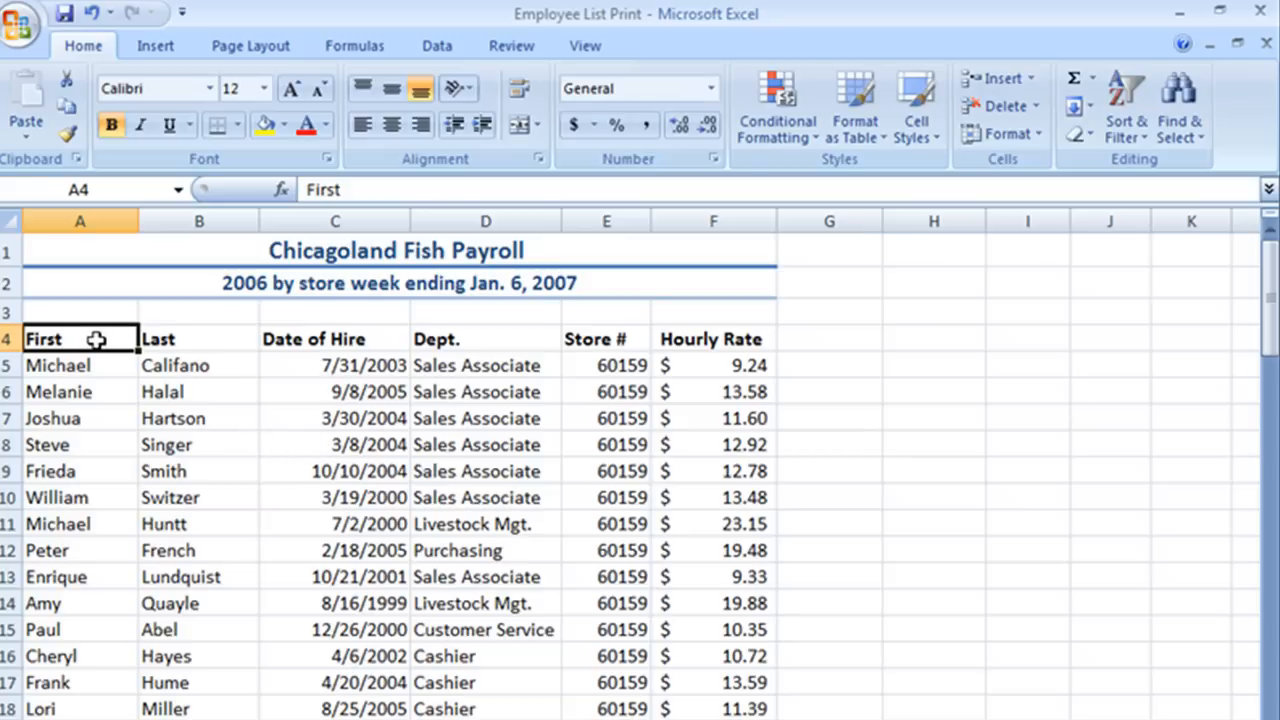
Select store 60159's table A4:F21 and bring up the Formulas ribbon tools
drag(80, 338, 740, 616)
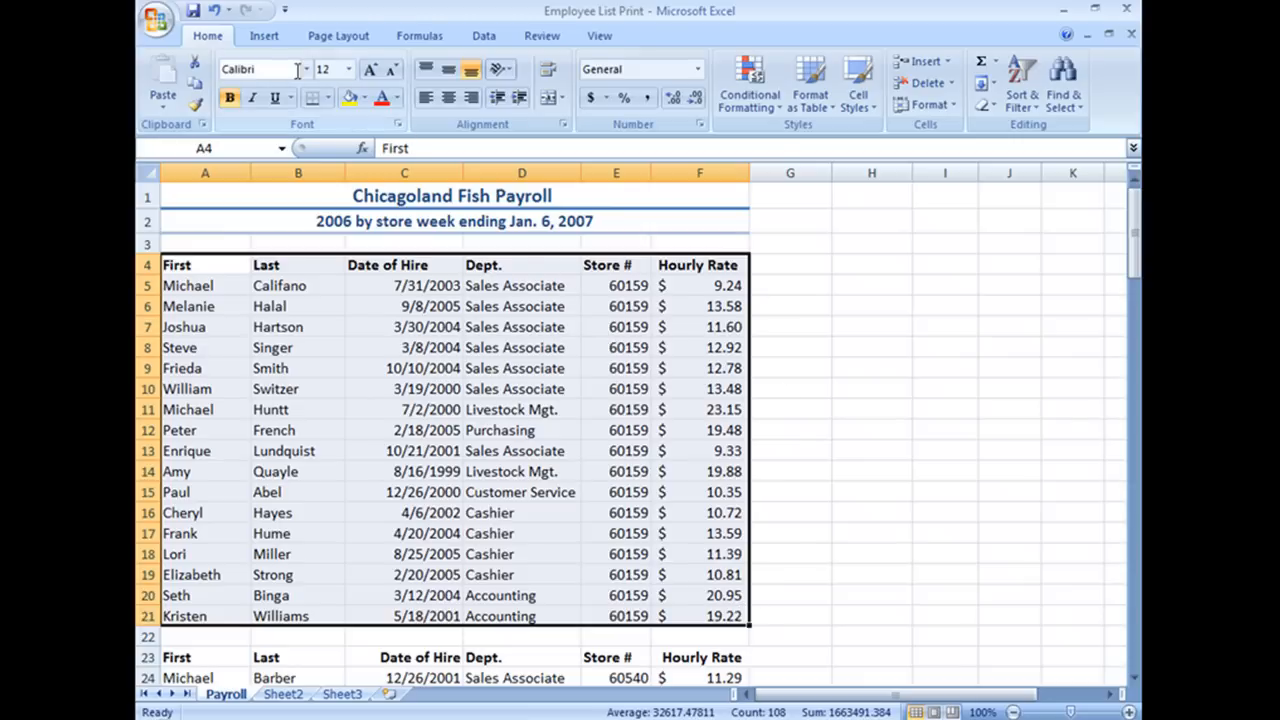
click(420, 36)
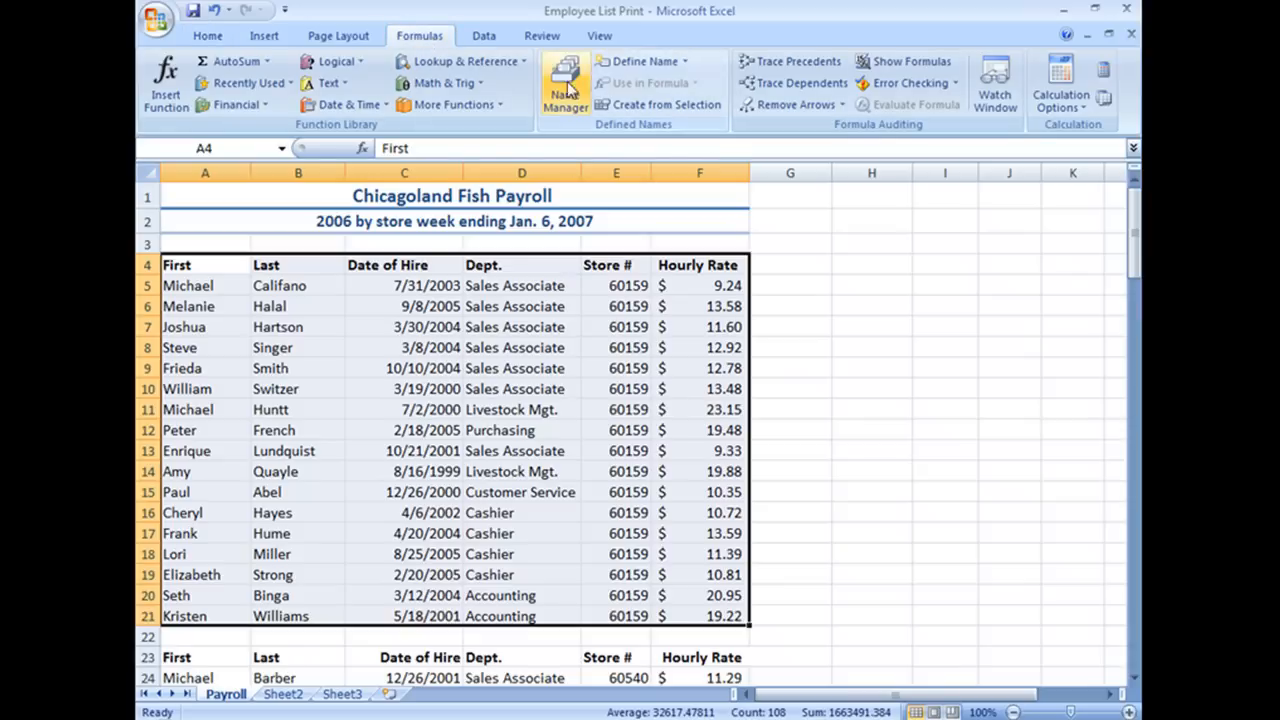
mouse_move(644, 60)
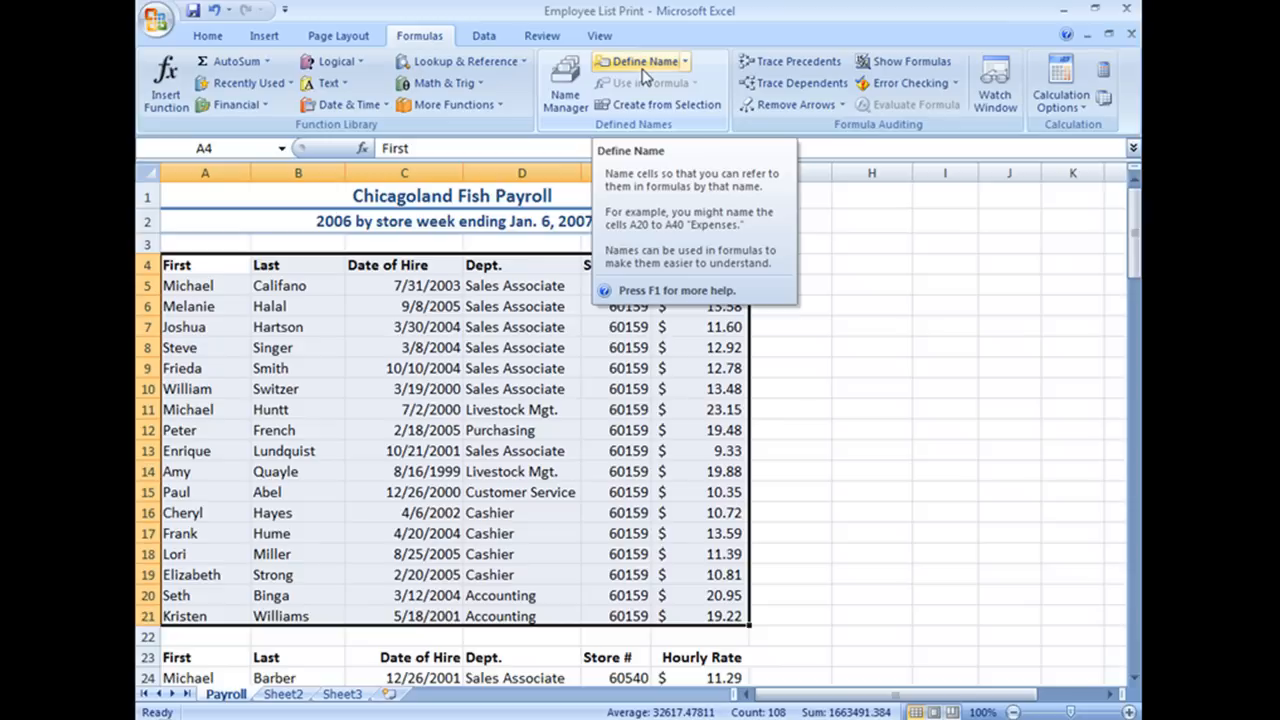
Start a new defined name for Payroll!$A$4:$F$21 and enter 60159 as its name
click(642, 60)
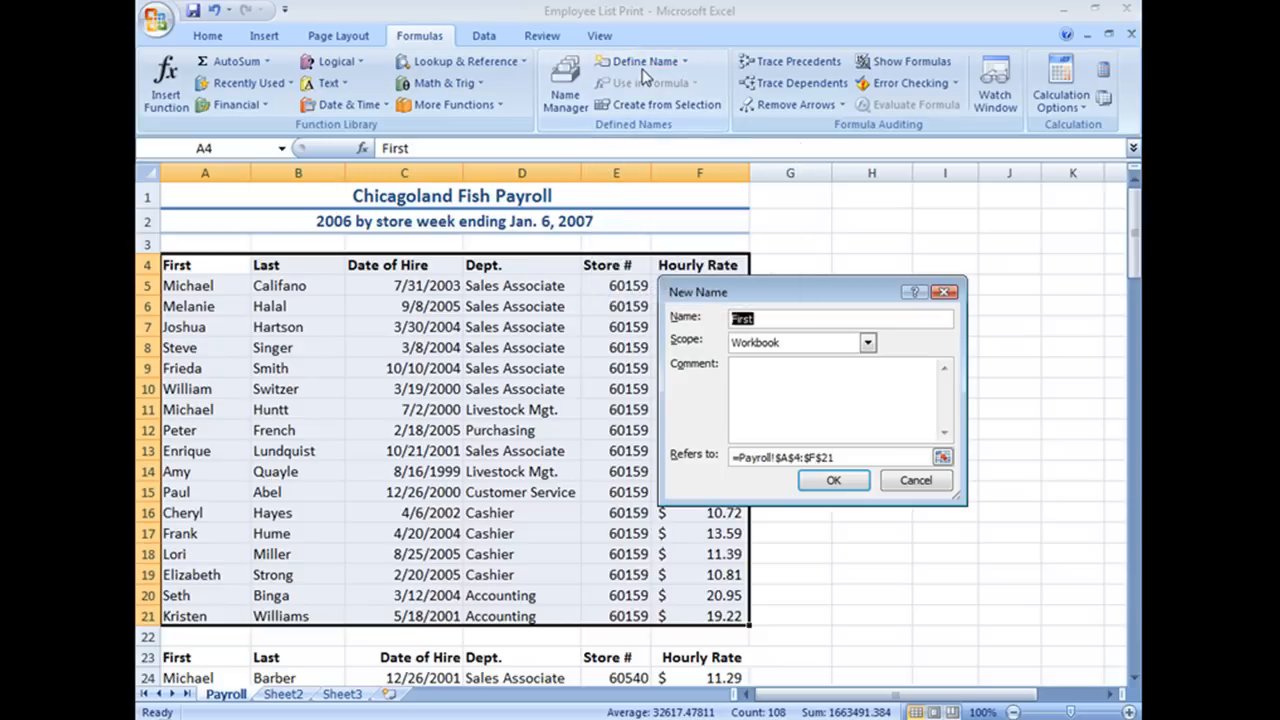
mouse_move(844, 310)
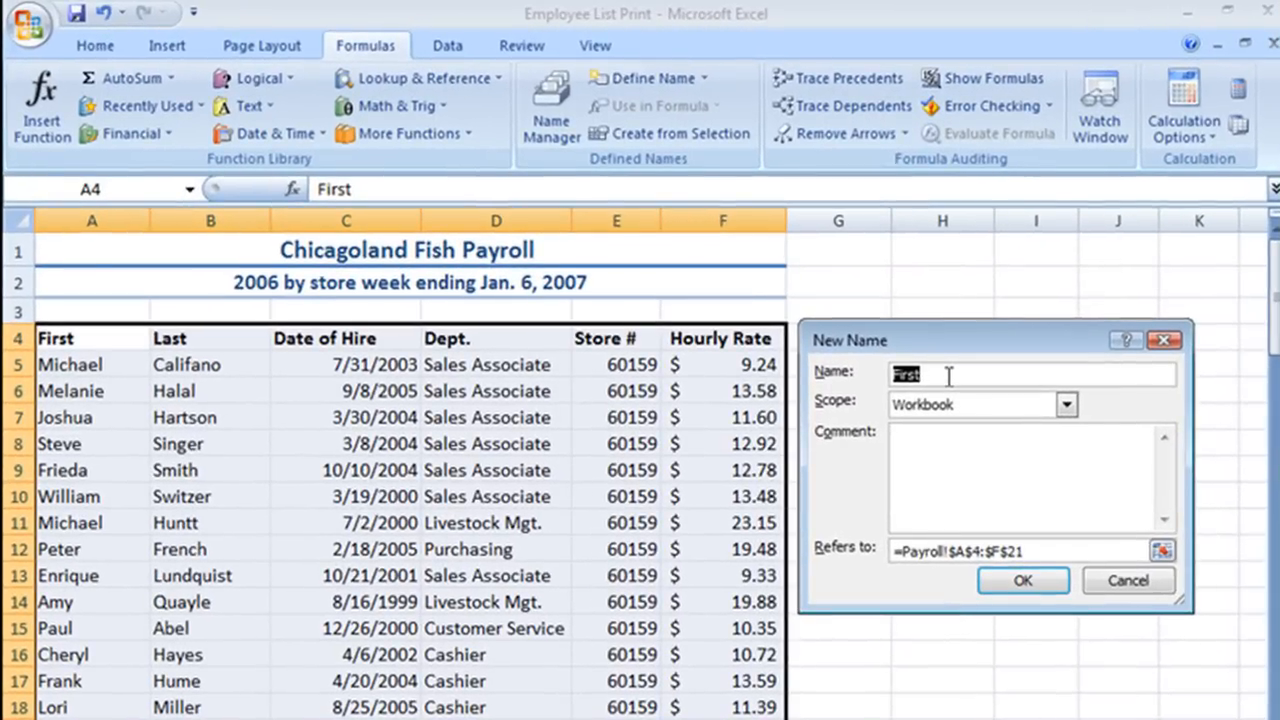
mouse_move(648, 668)
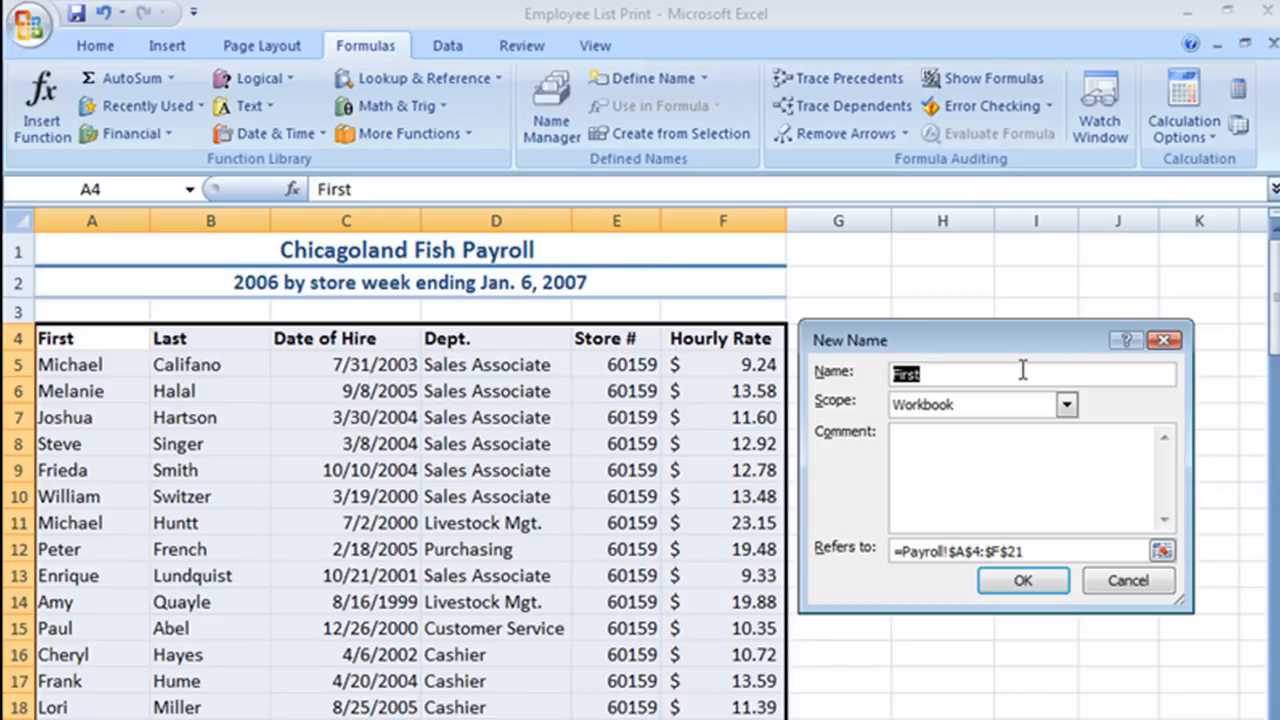
text(60)
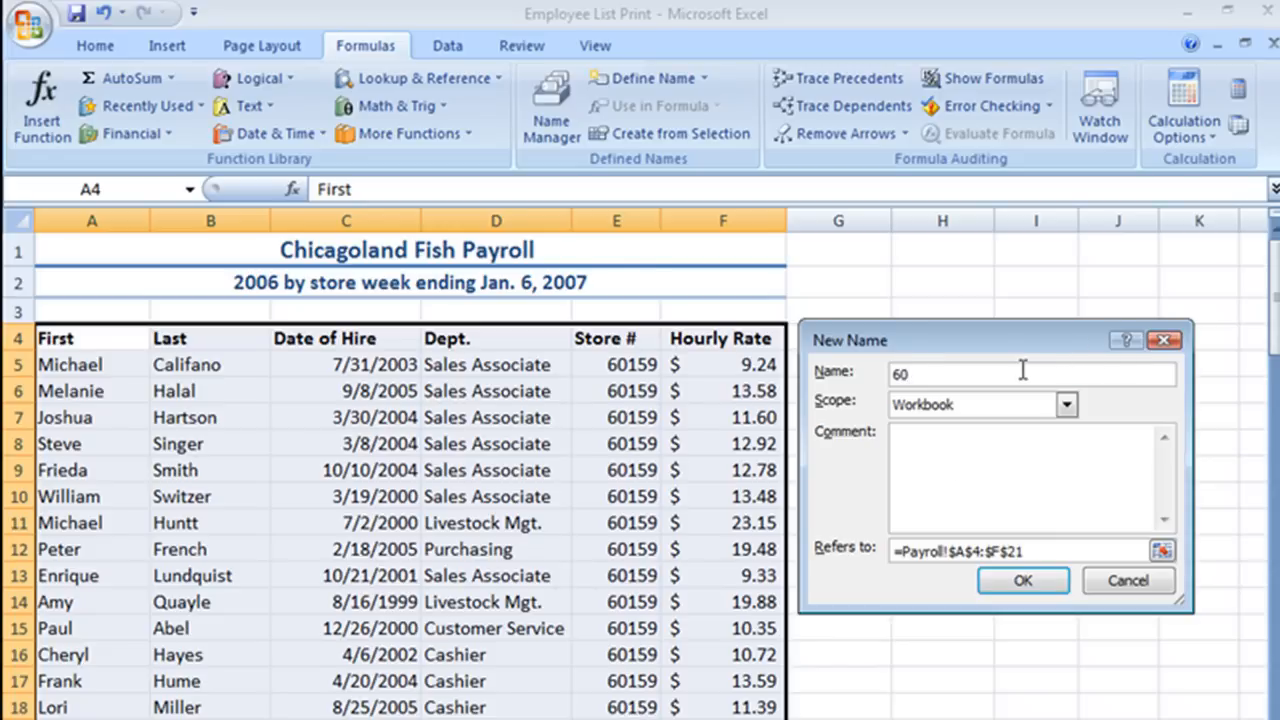
text(18)
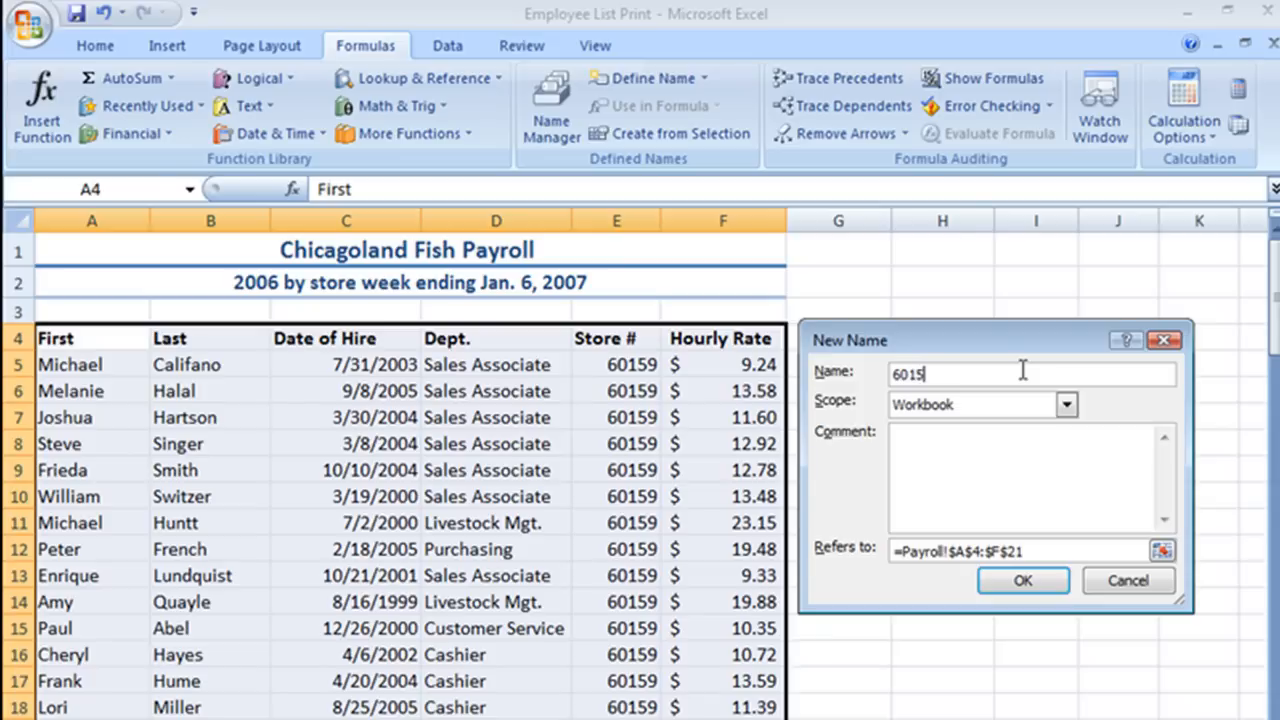
text(9)
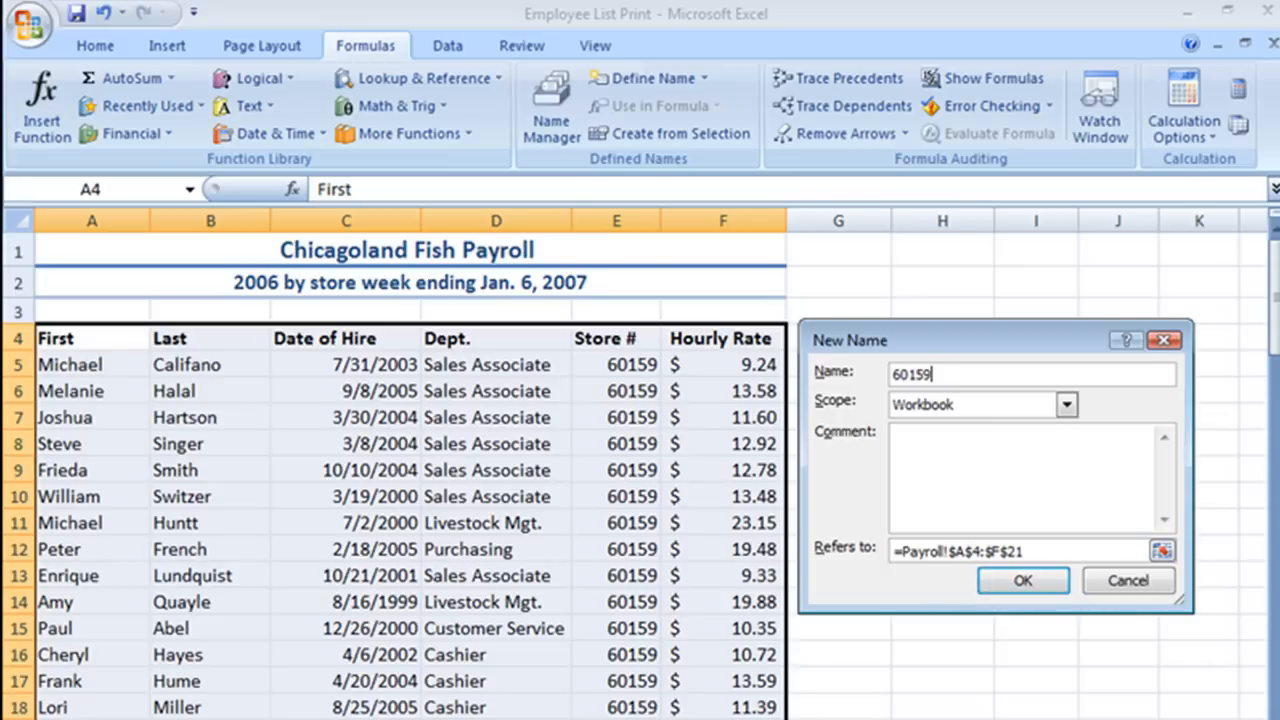
mouse_move(1022, 580)
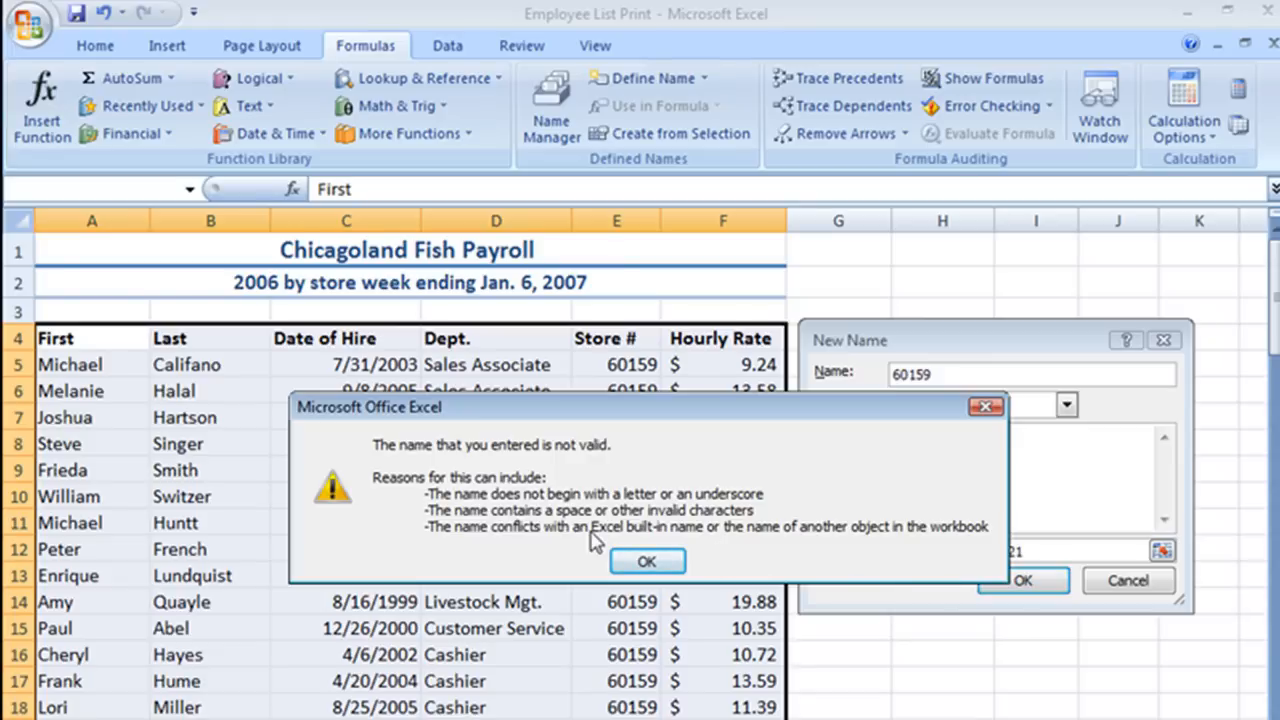
mouse_move(448, 468)
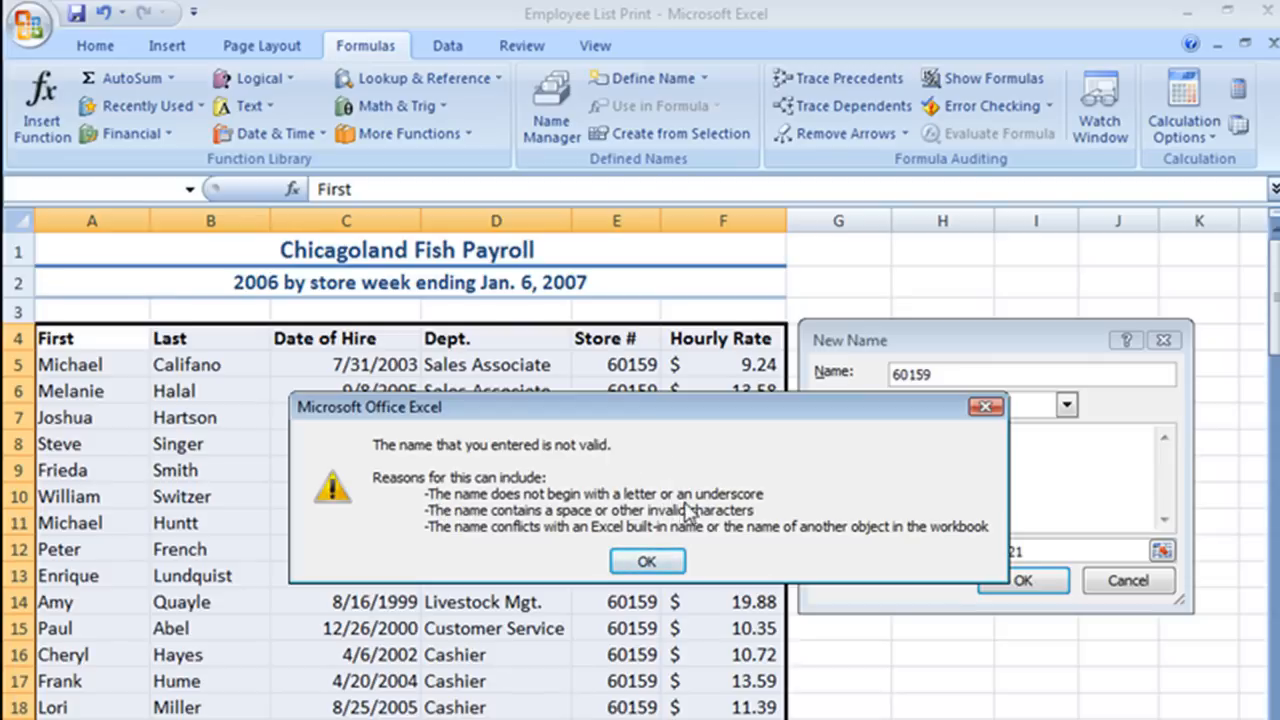
mouse_move(770, 512)
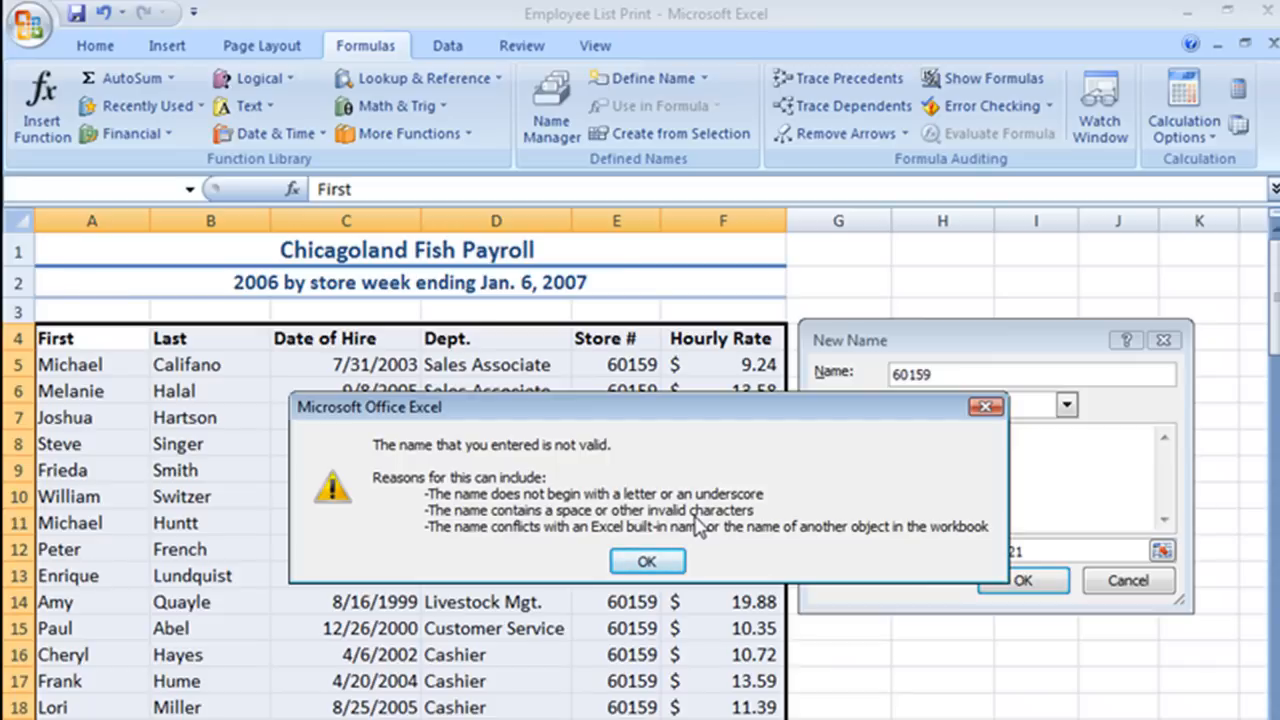
Dismiss the invalid-name warning and name the range _60159 instead
click(646, 560)
text(J)
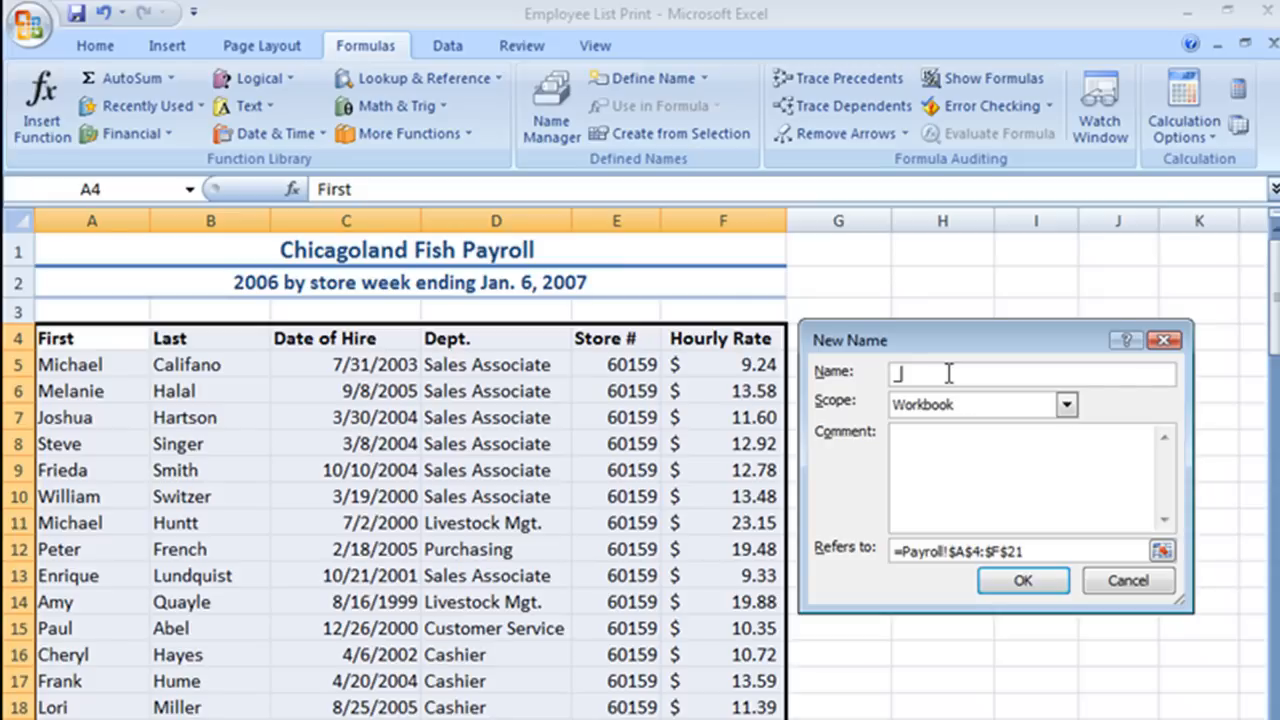
text(_60)
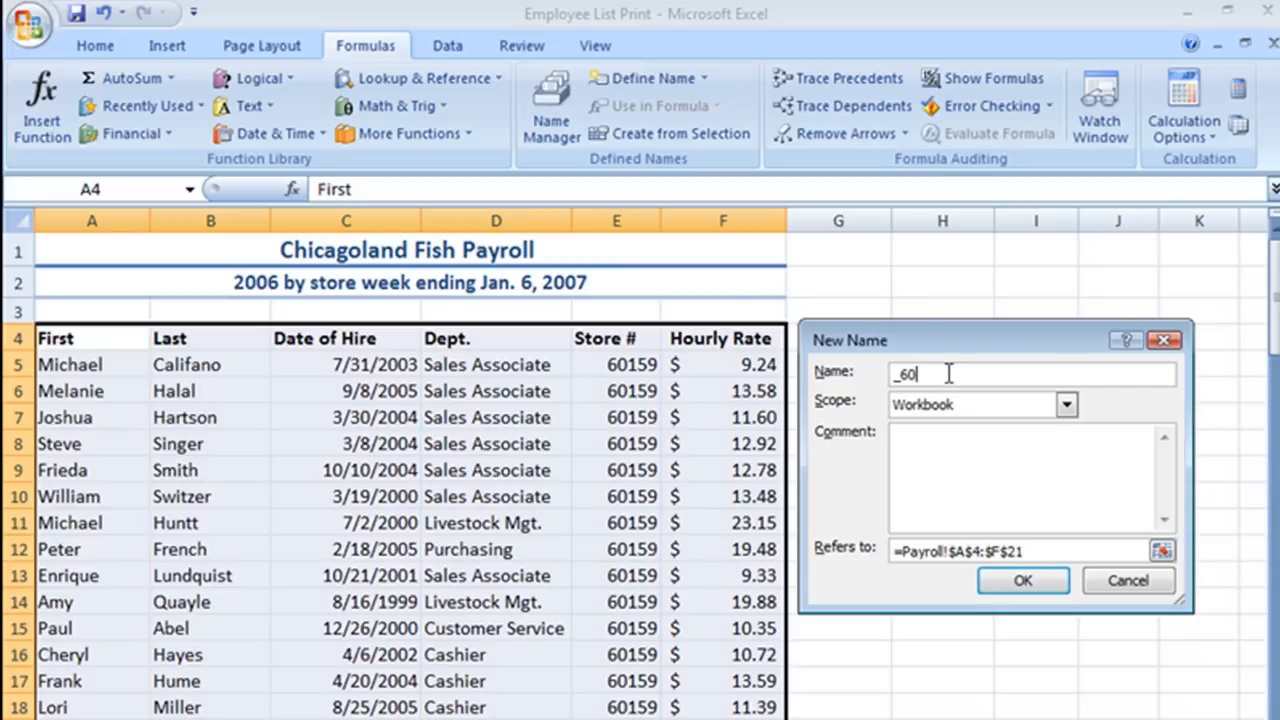
text(159)
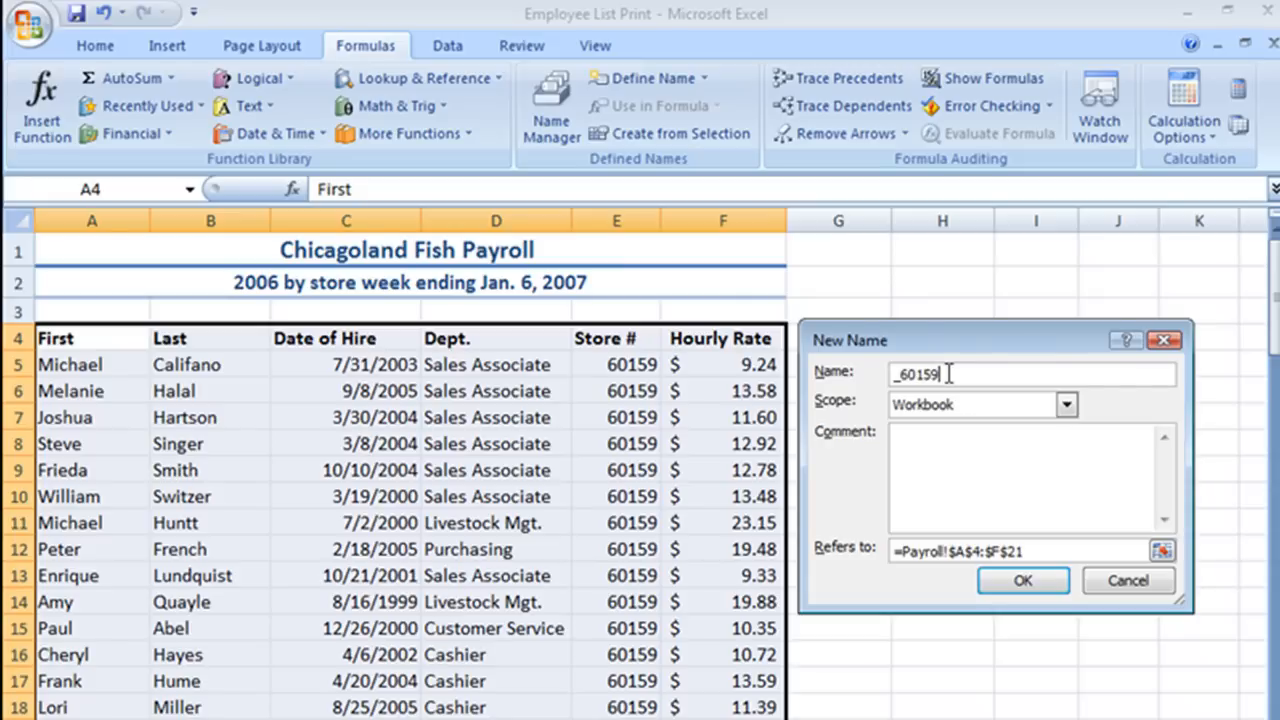
mouse_move(1096, 404)
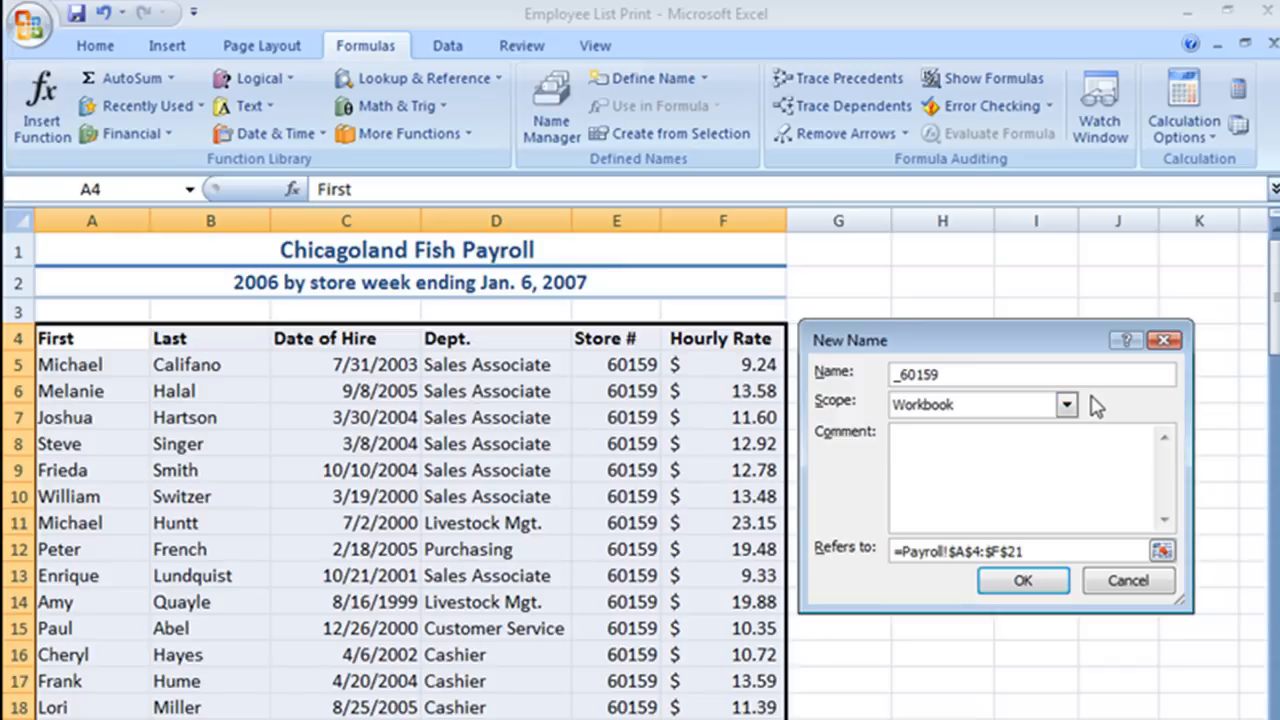
mouse_move(1060, 436)
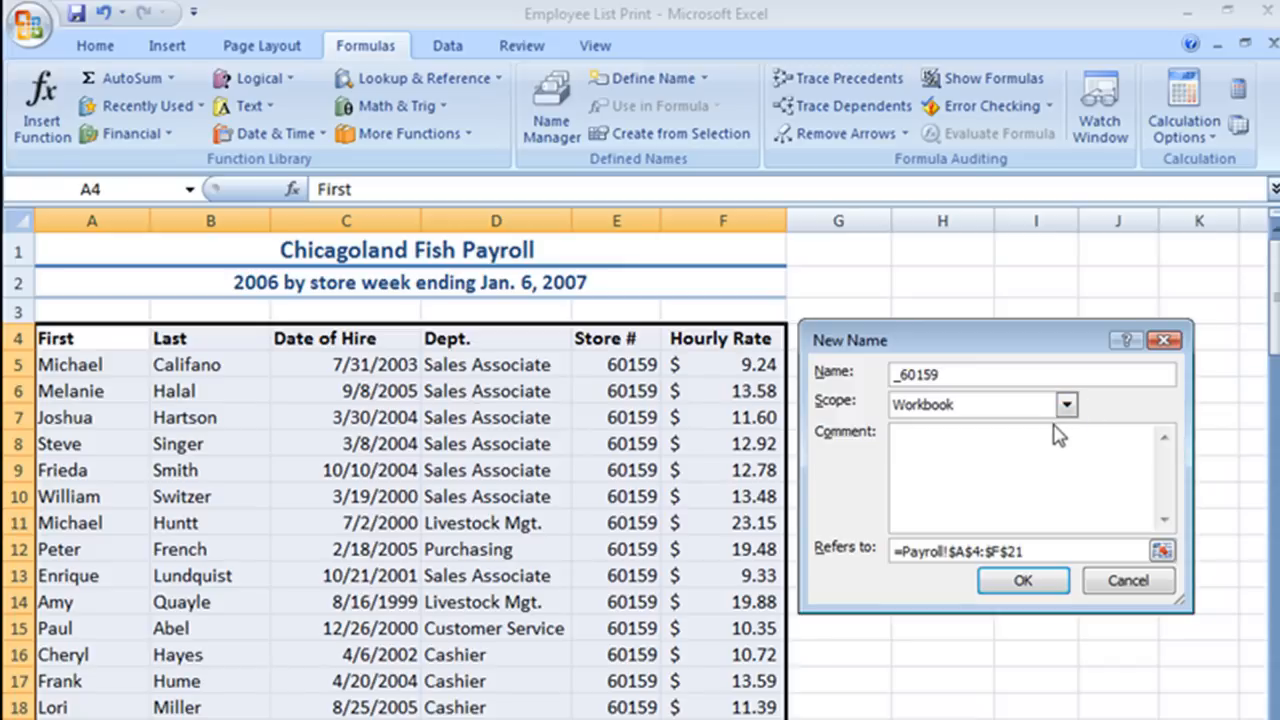
mouse_move(900, 398)
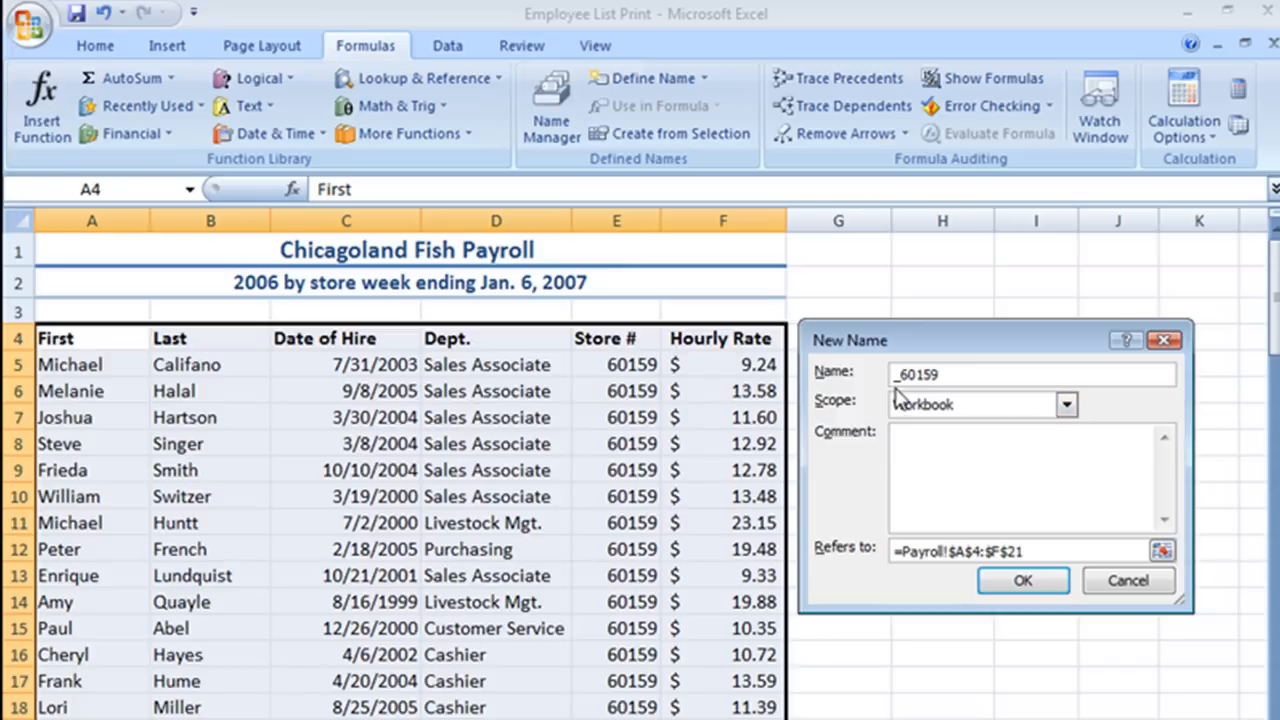
mouse_move(910, 404)
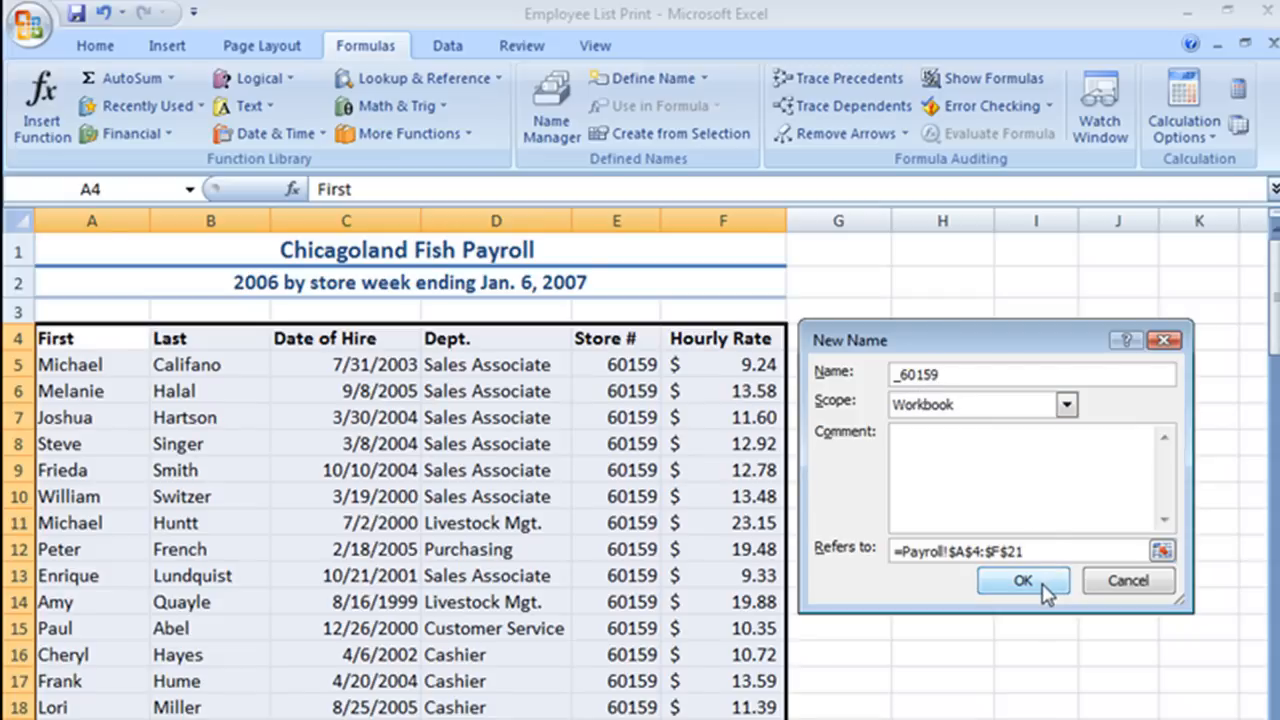
click(1022, 580)
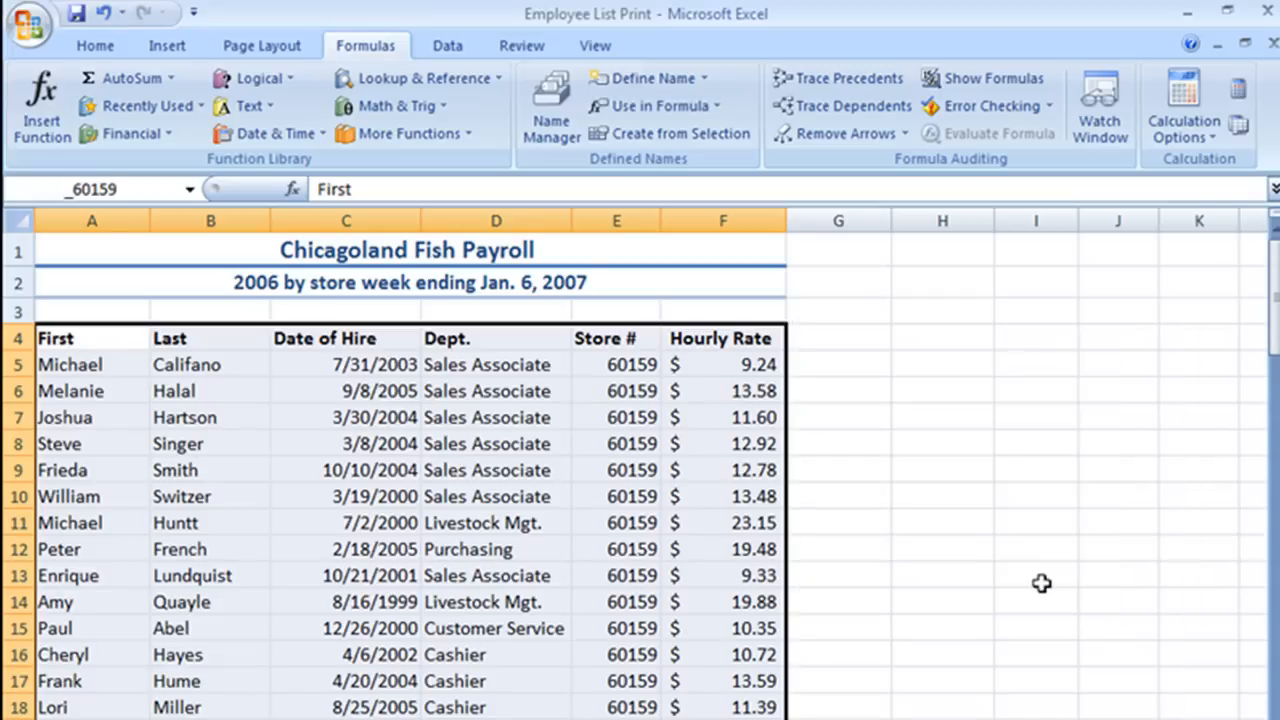
click(1036, 576)
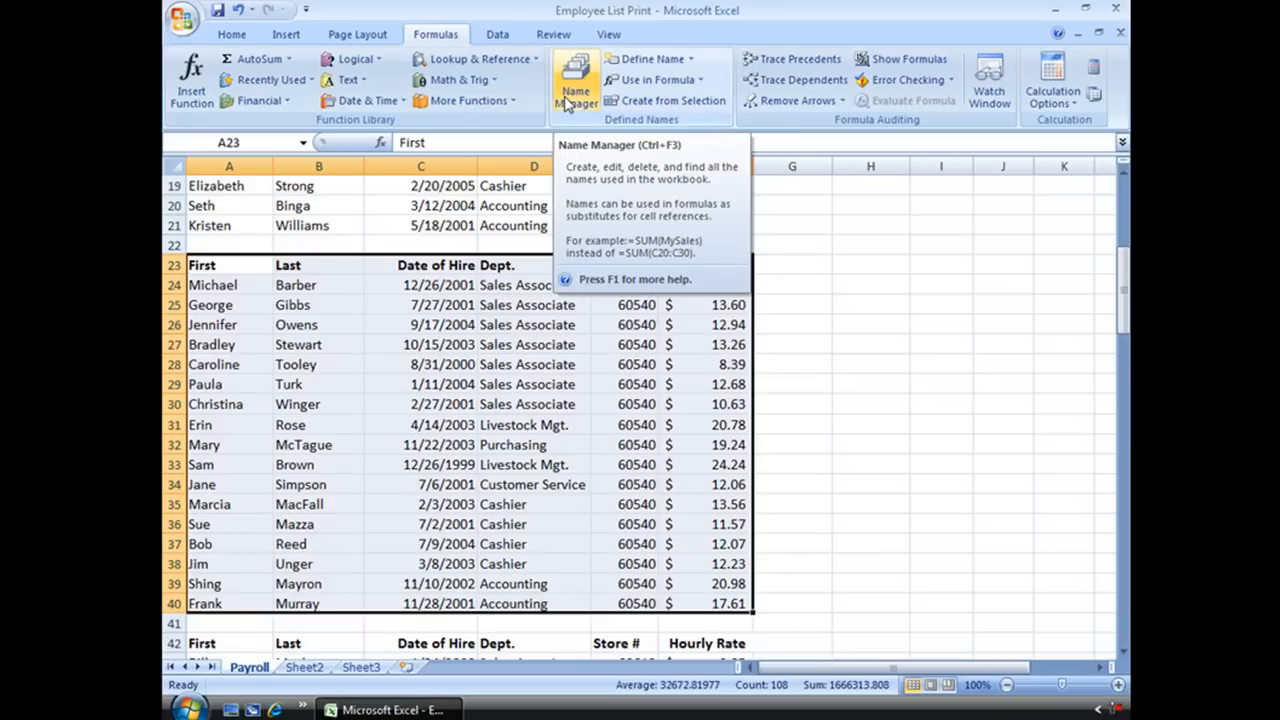
Show the Name Manager listing _60159 for Payroll!$A$4:$F$21 and reposition its window
click(576, 84)
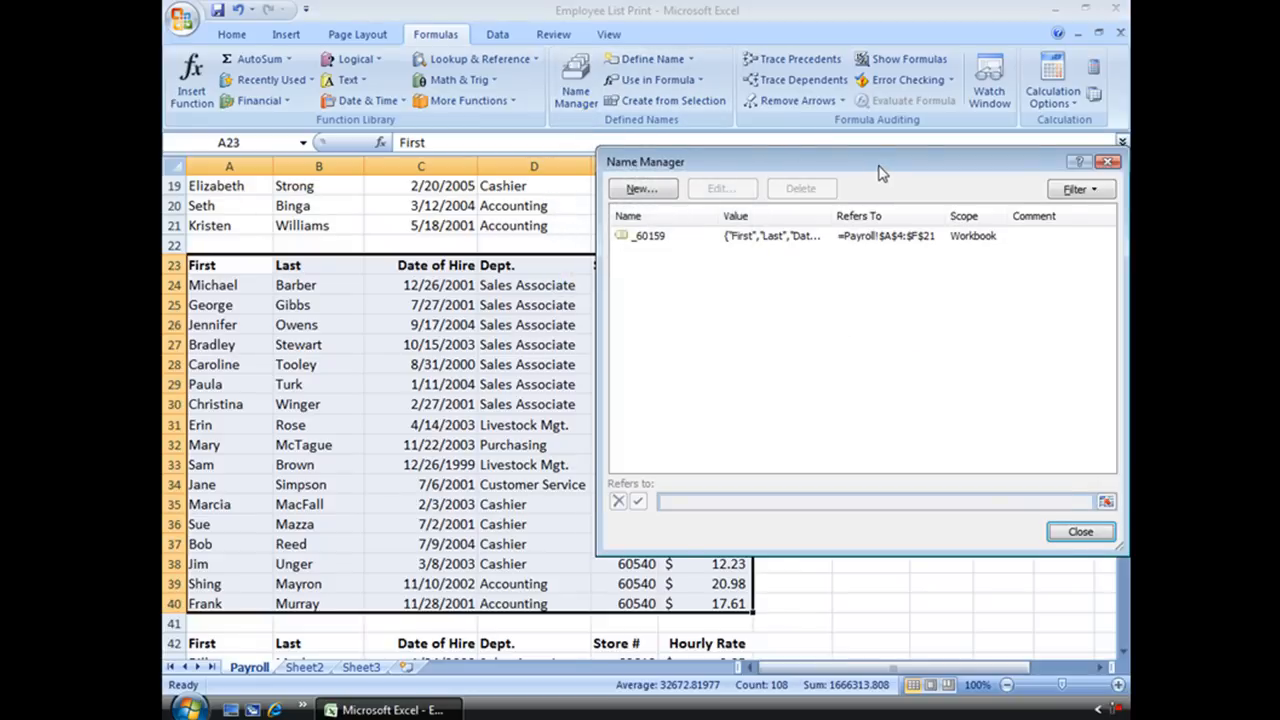
drag(880, 170, 864, 170)
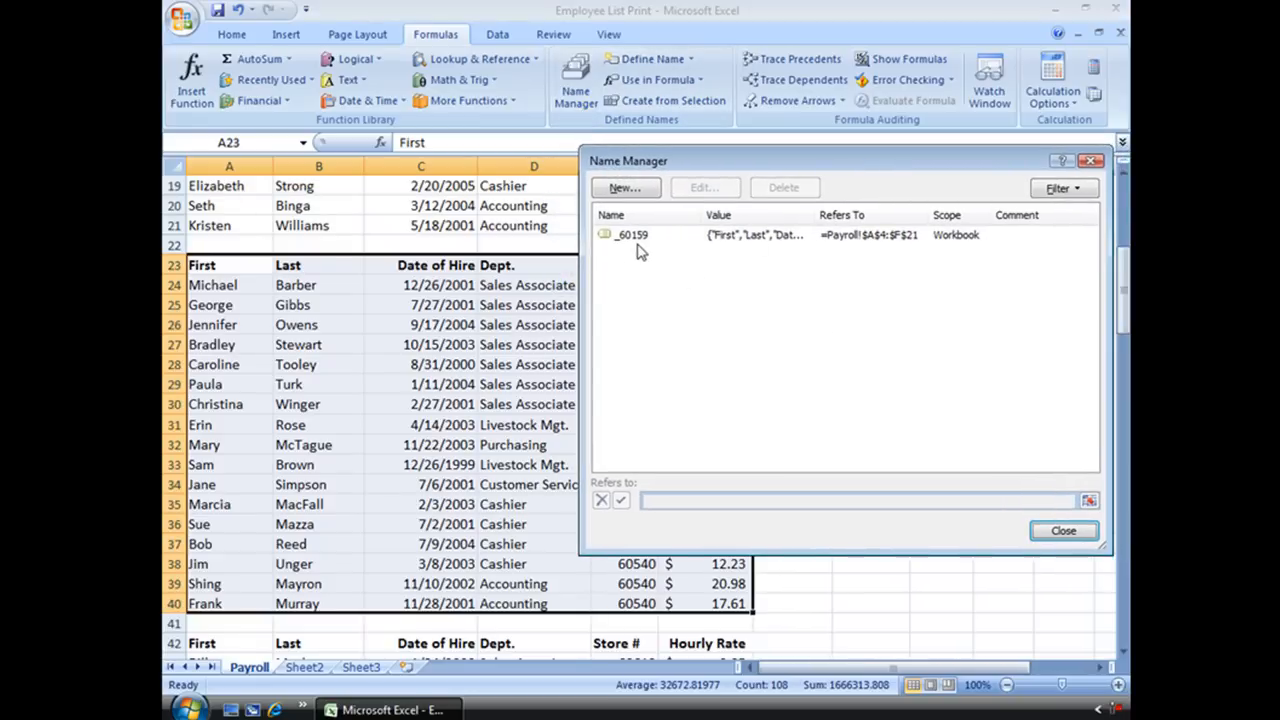
mouse_move(850, 428)
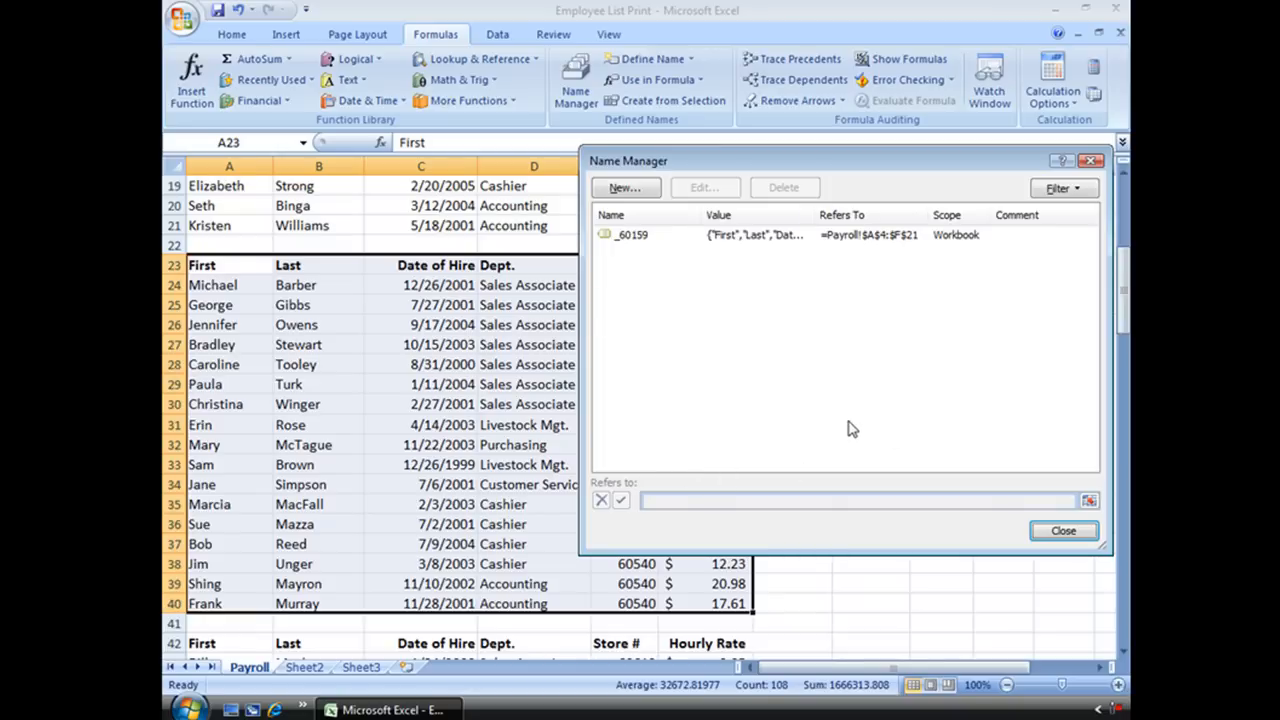
mouse_move(628, 238)
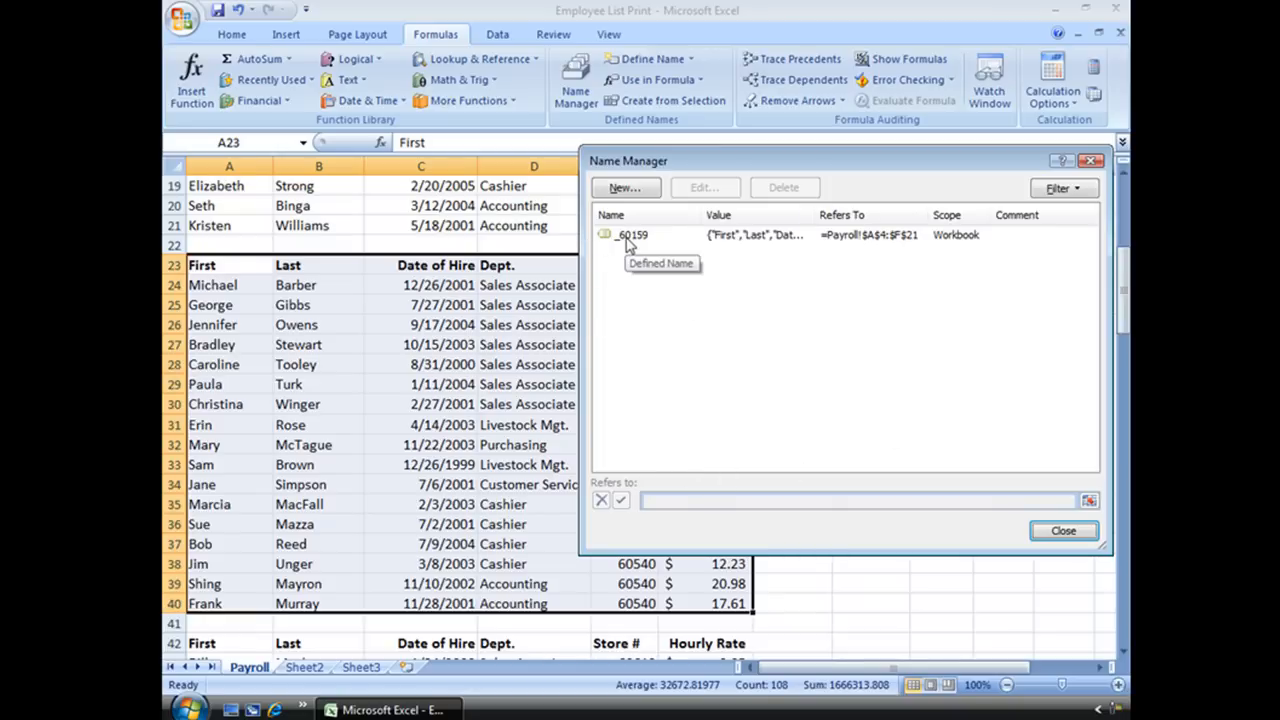
mouse_move(670, 196)
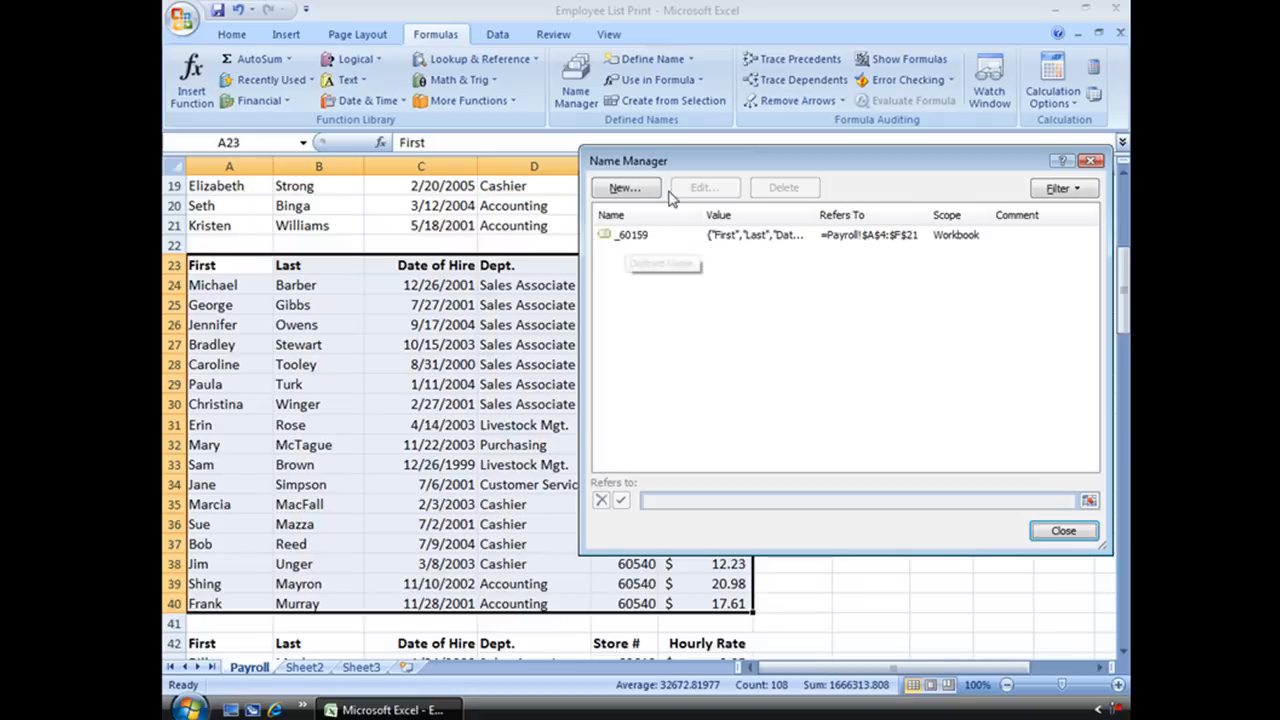
Define _60540 for Payroll!$A$23:$F$40 alongside _60159, then close Name Manager
click(624, 188)
text(_)
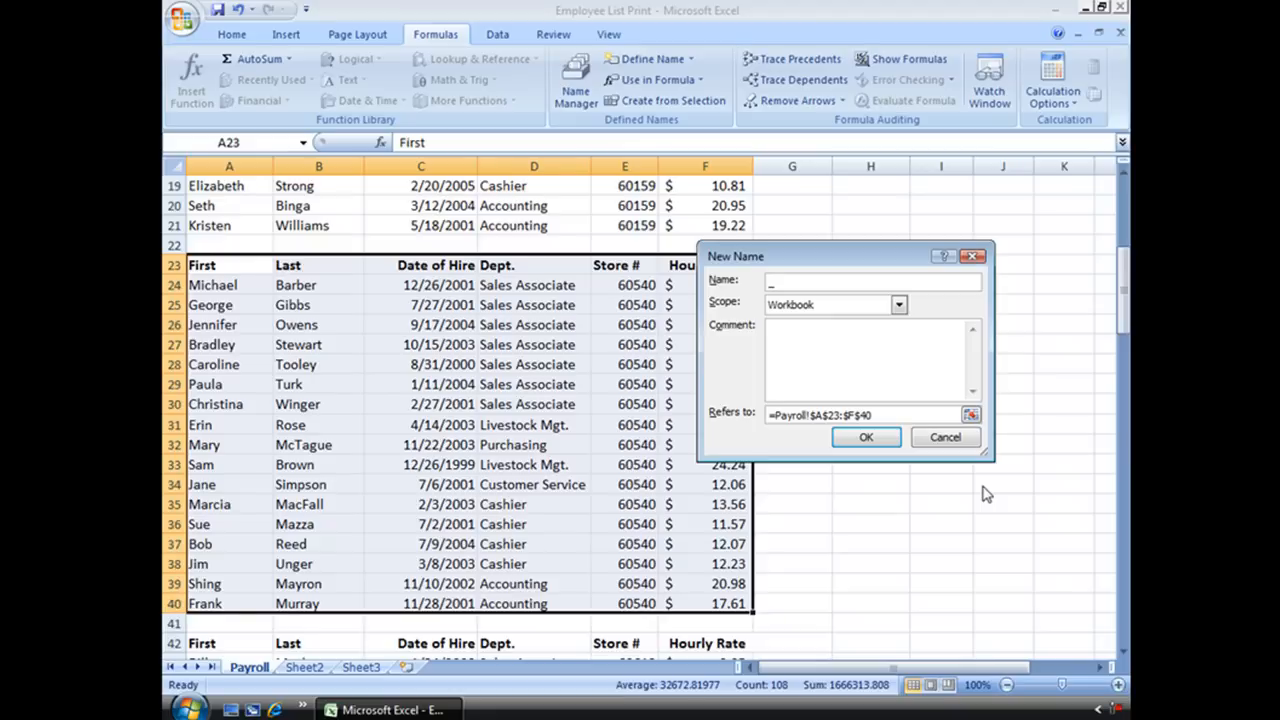
text(60)
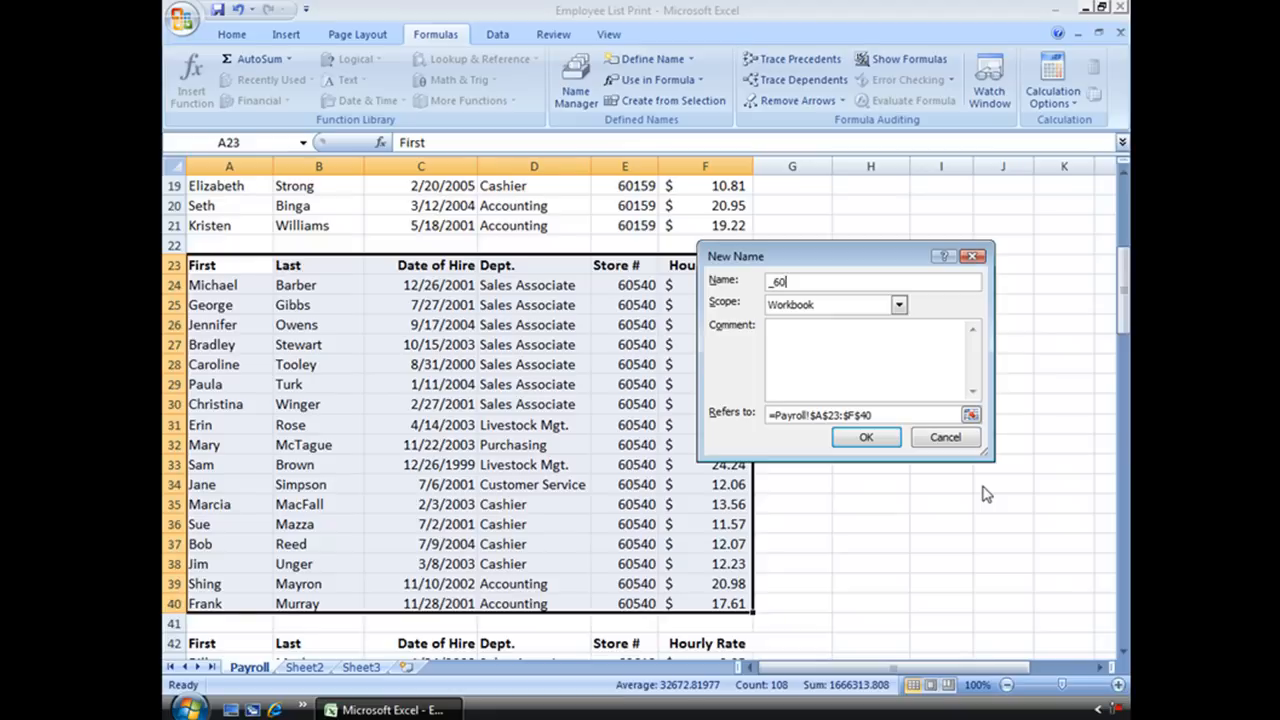
text(540)
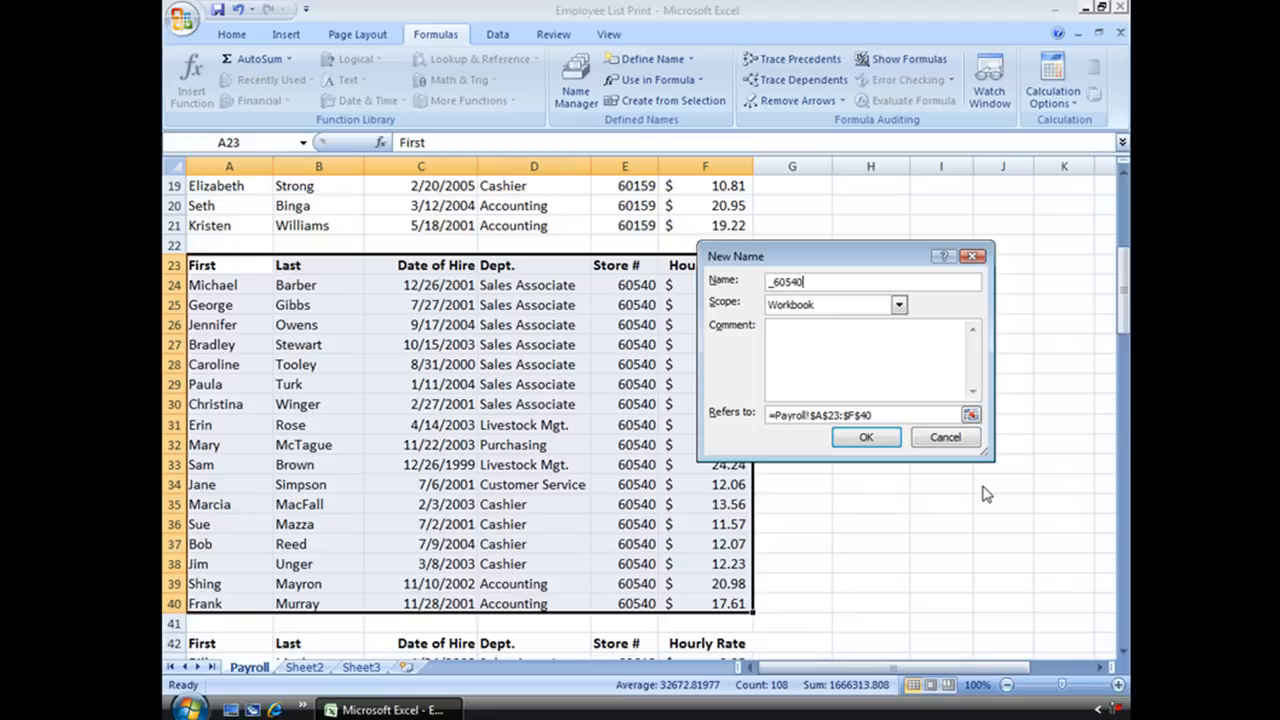
click(866, 436)
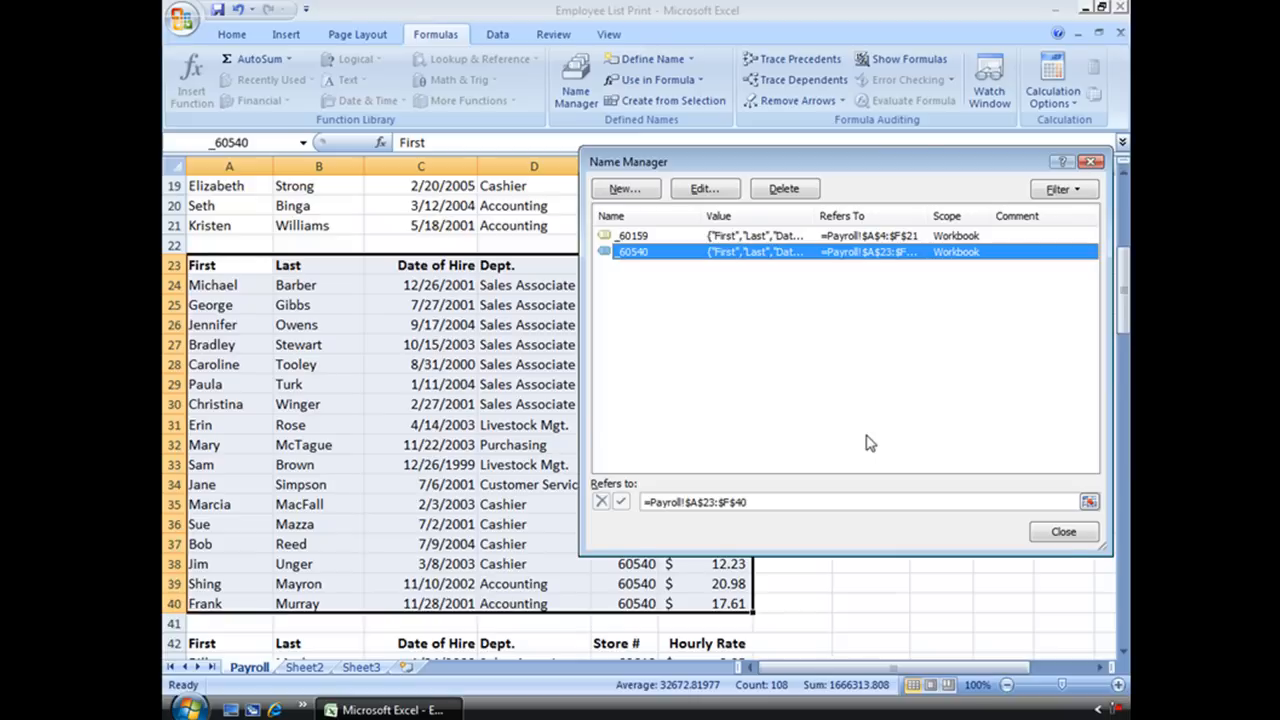
mouse_move(692, 278)
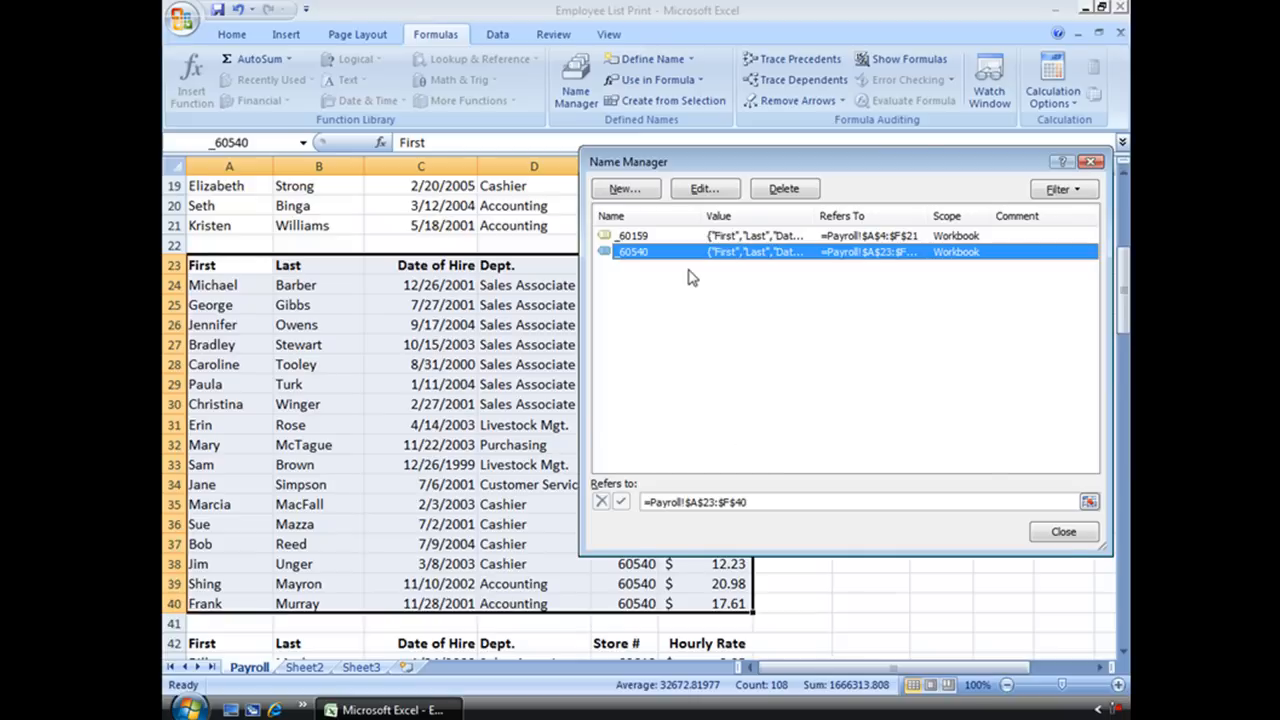
click(1064, 532)
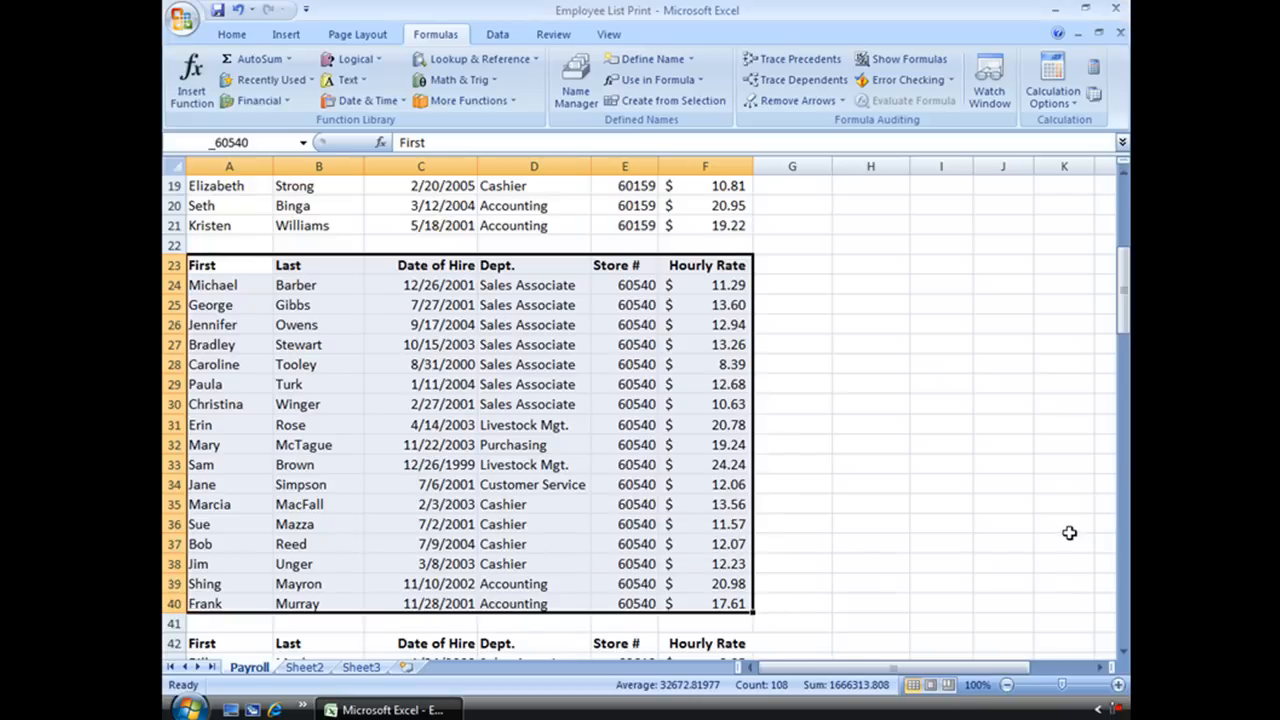
mouse_move(870, 516)
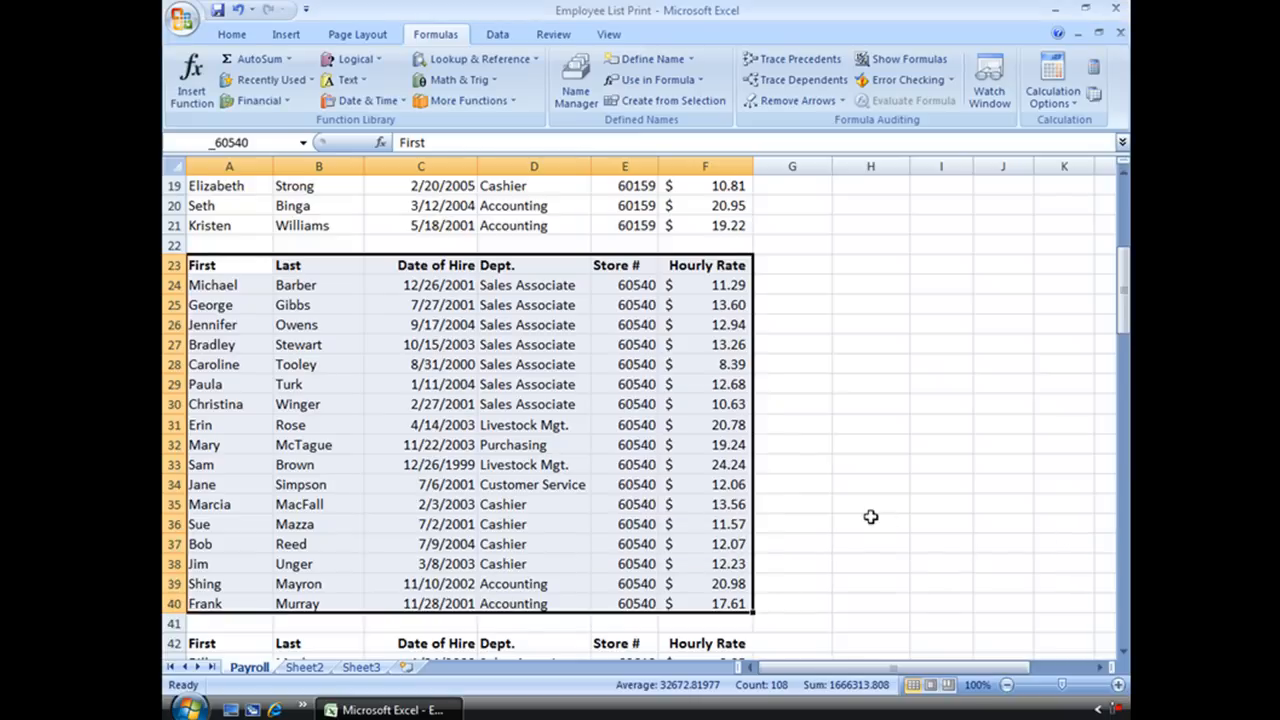
Select store 60613's table A42:F69 with headers, then clear the selection
scroll(down, 3)
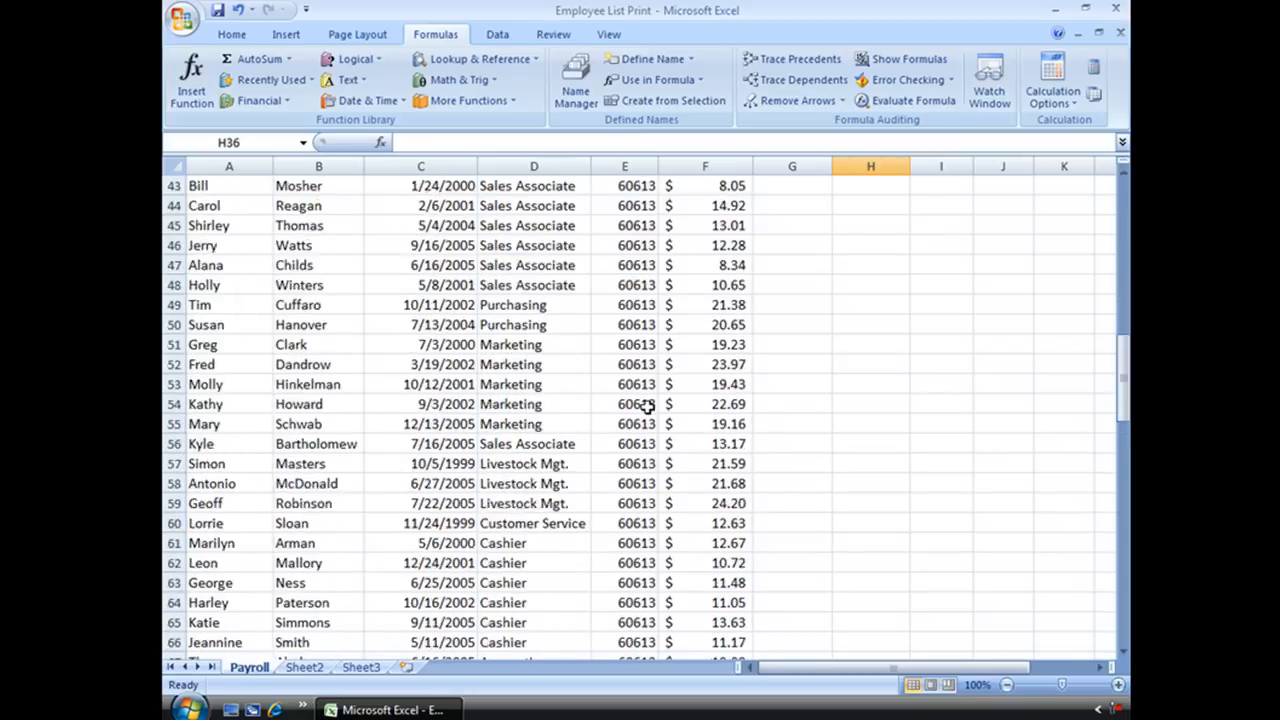
scroll(up, 3)
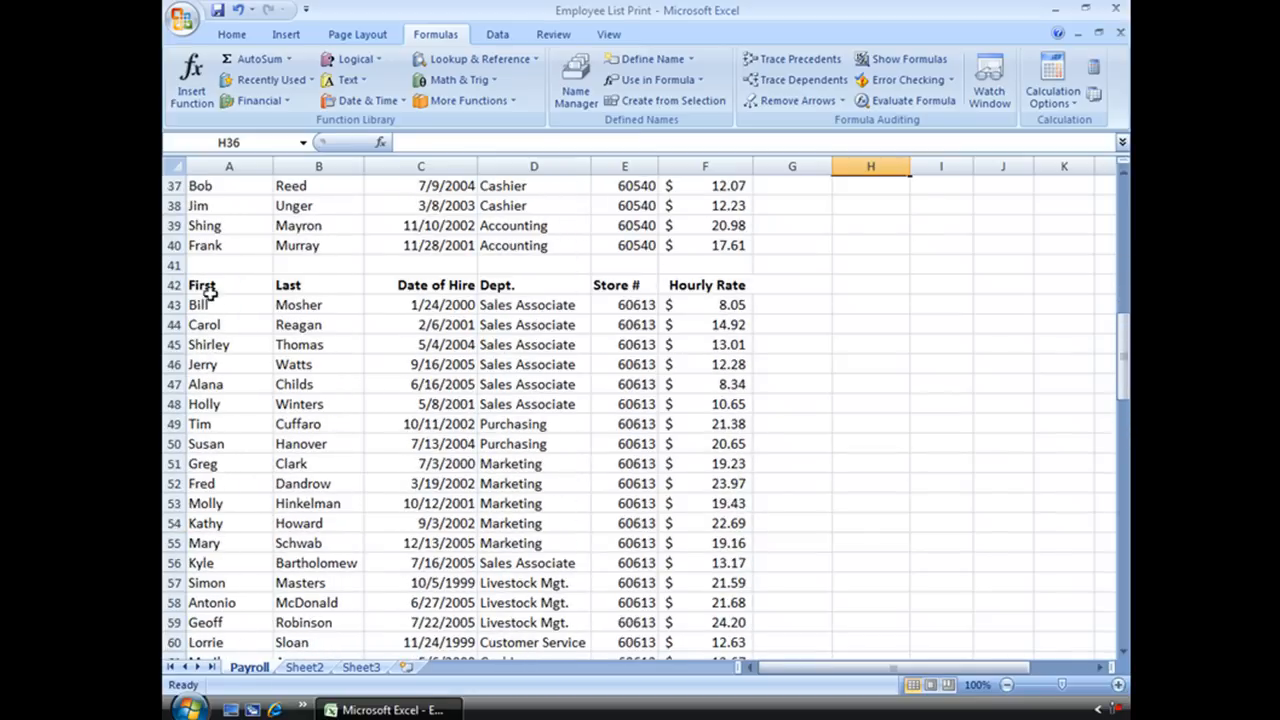
drag(202, 284, 686, 548)
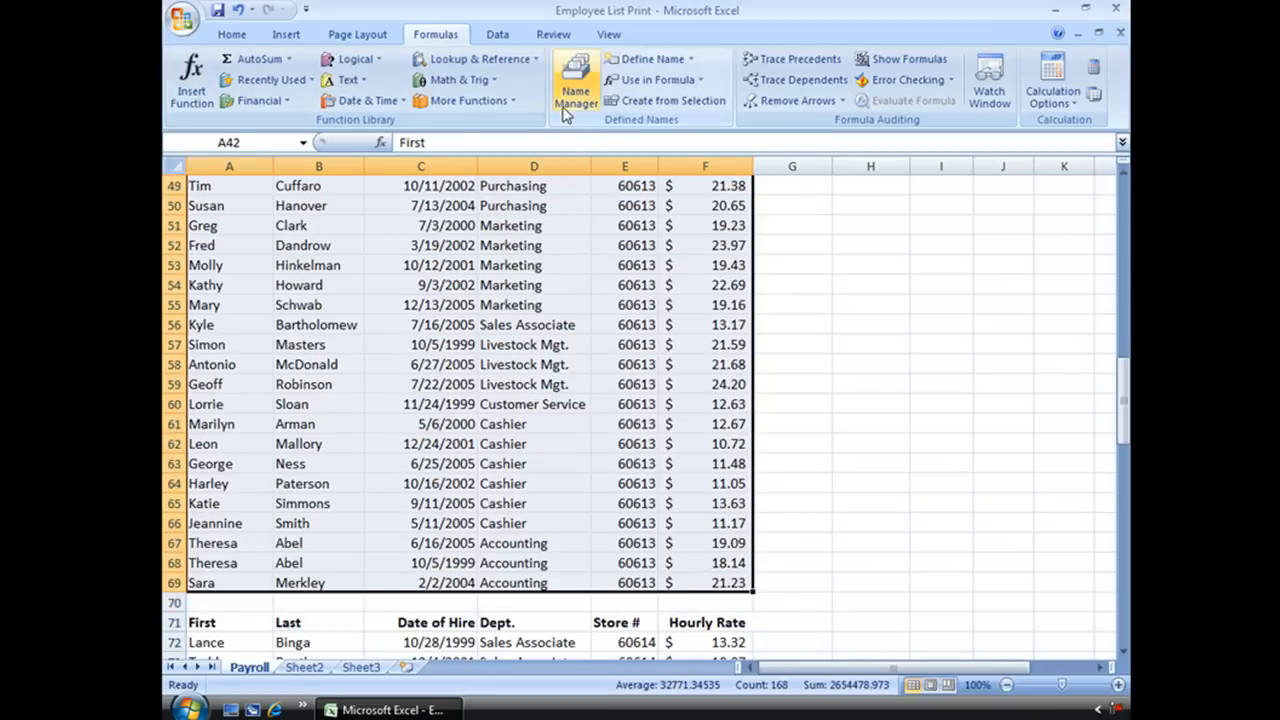
scroll(up, 3)
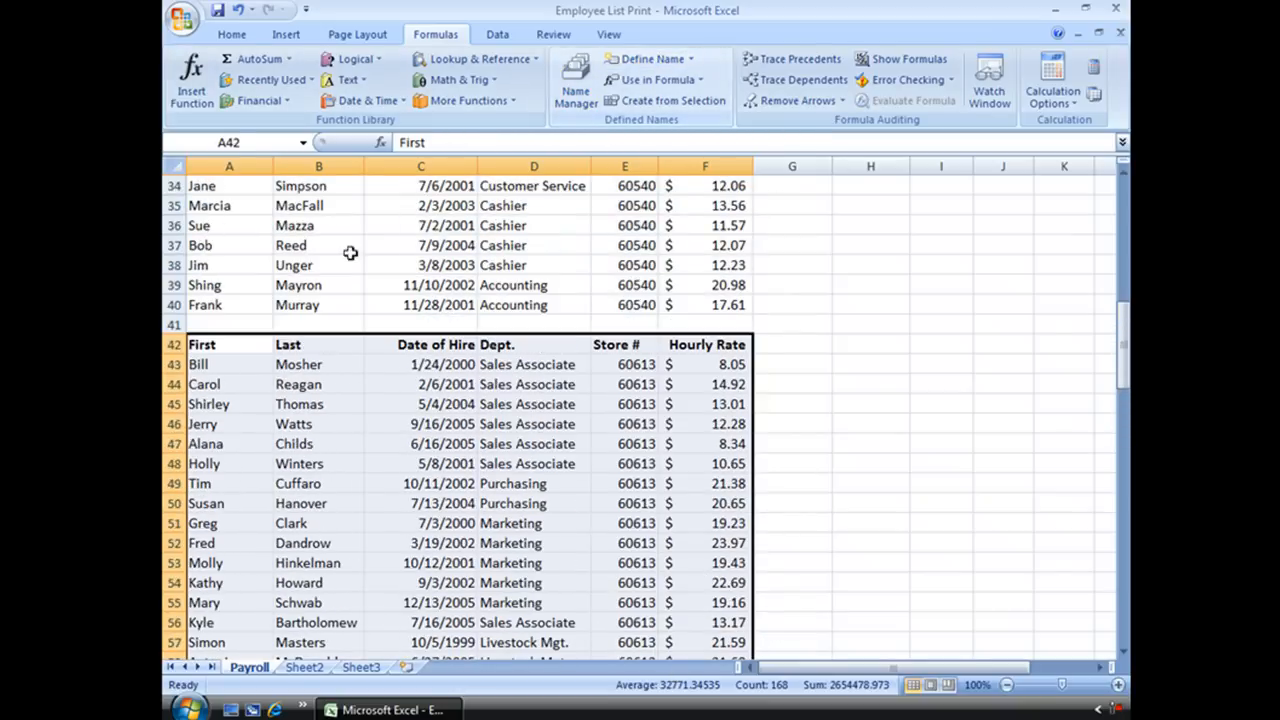
scroll(up, 3)
text(d)
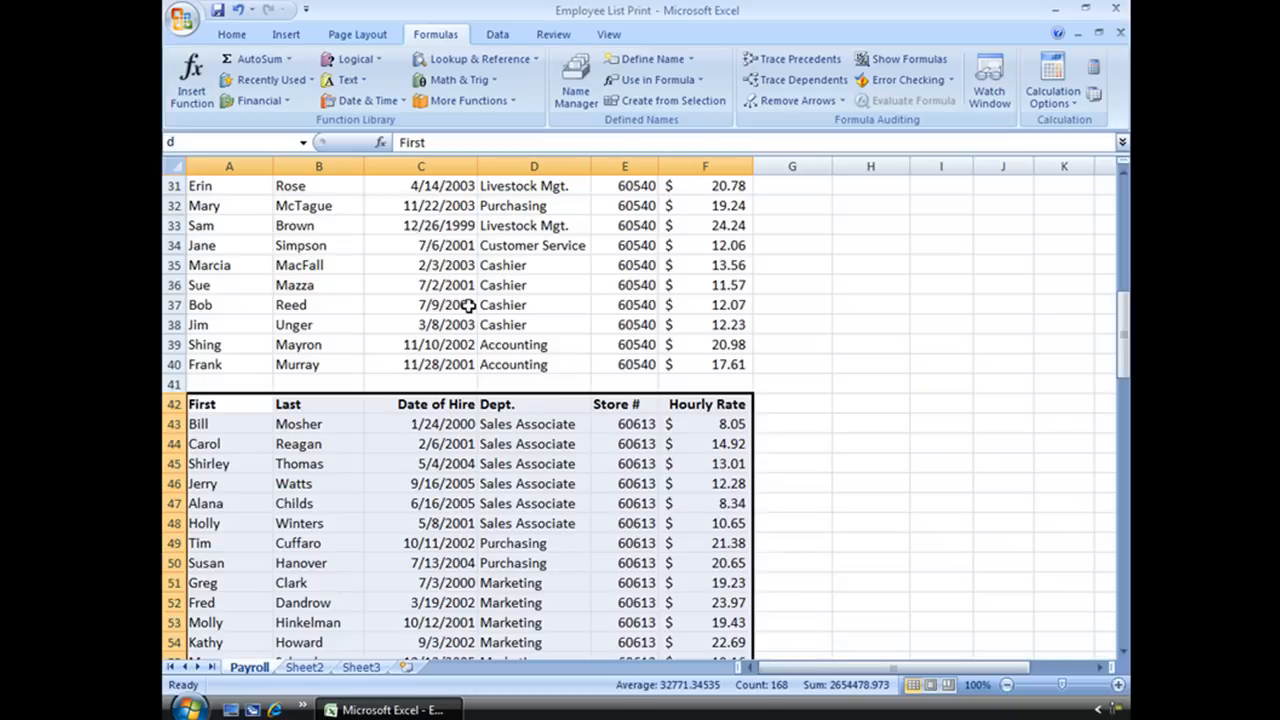
click(532, 482)
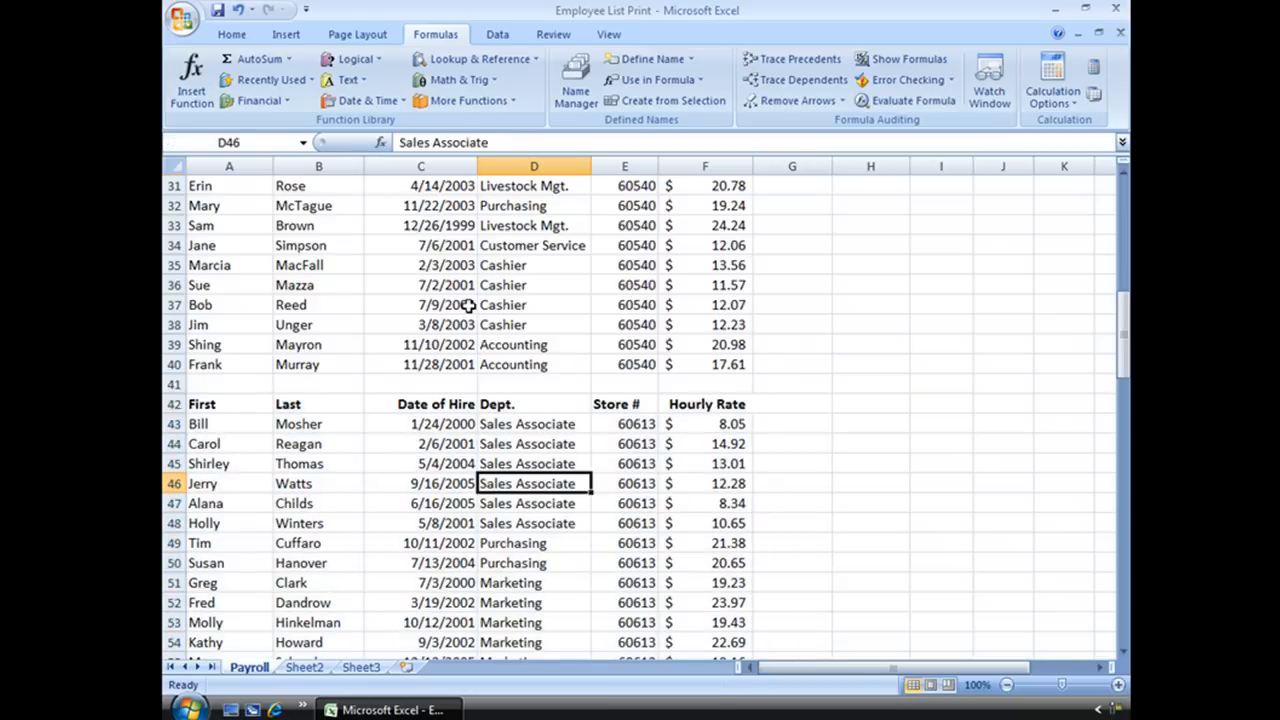
mouse_move(492, 300)
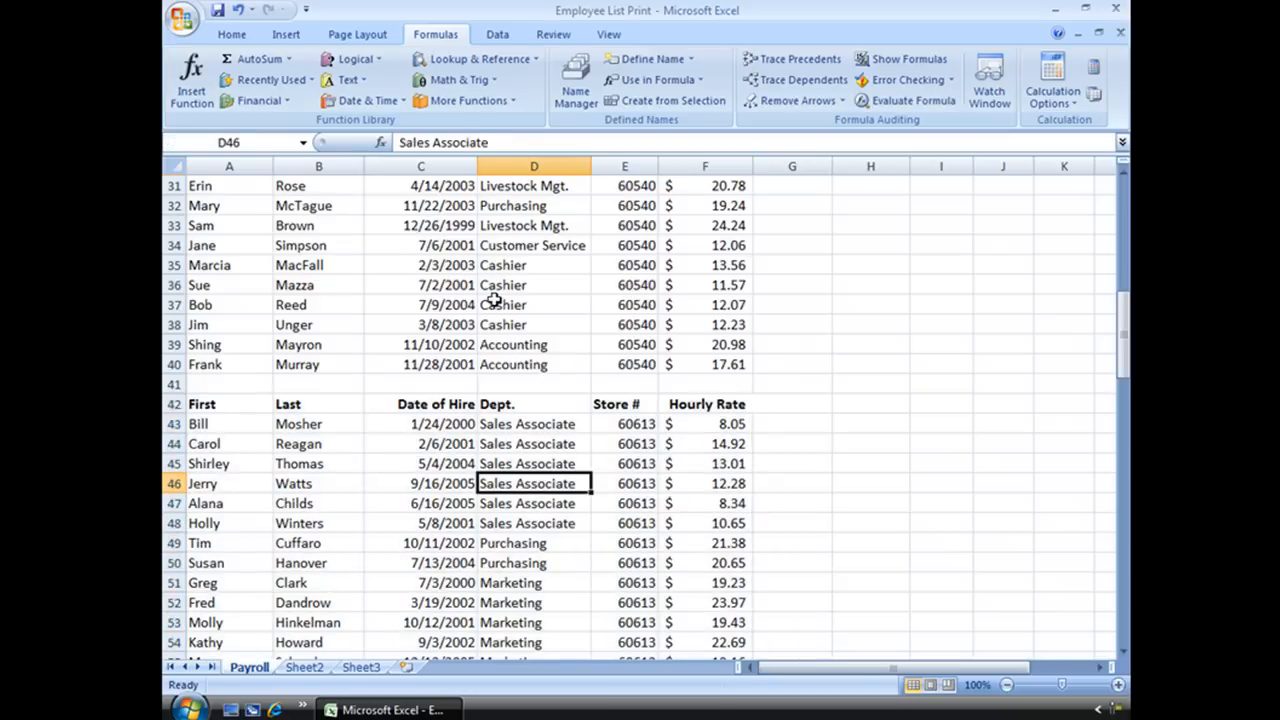
mouse_move(224, 410)
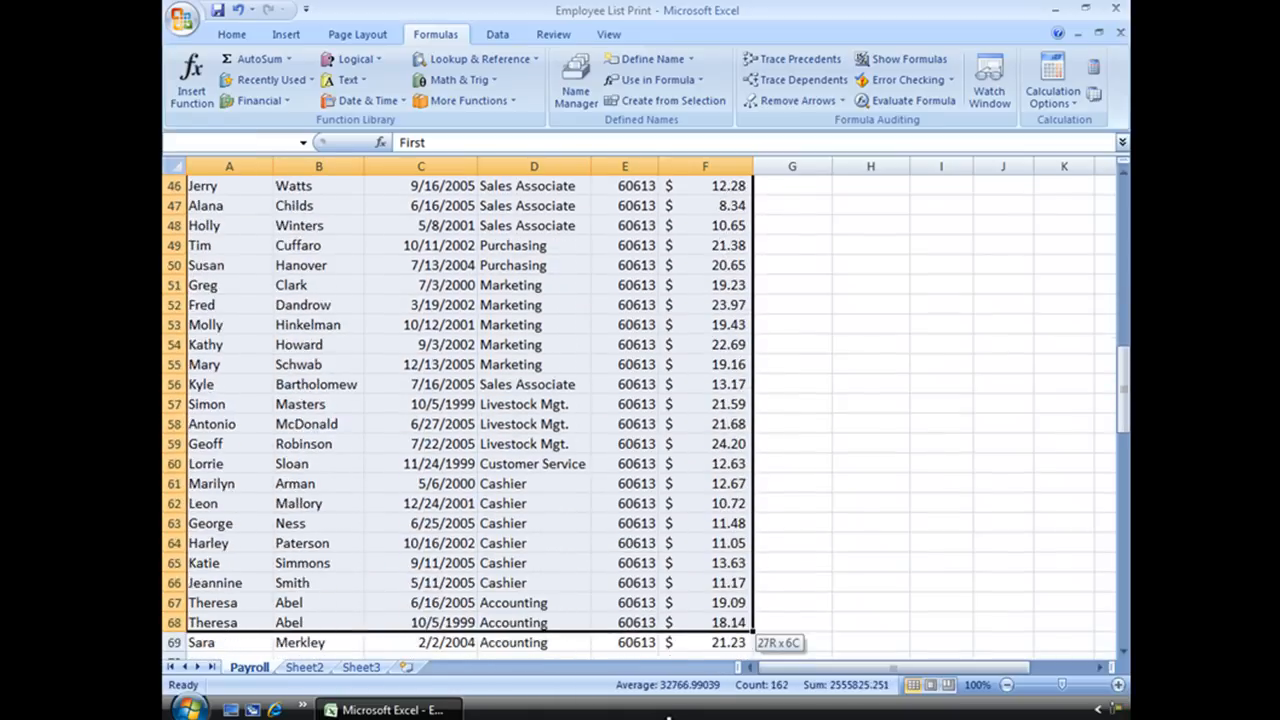
scroll(down, 3)
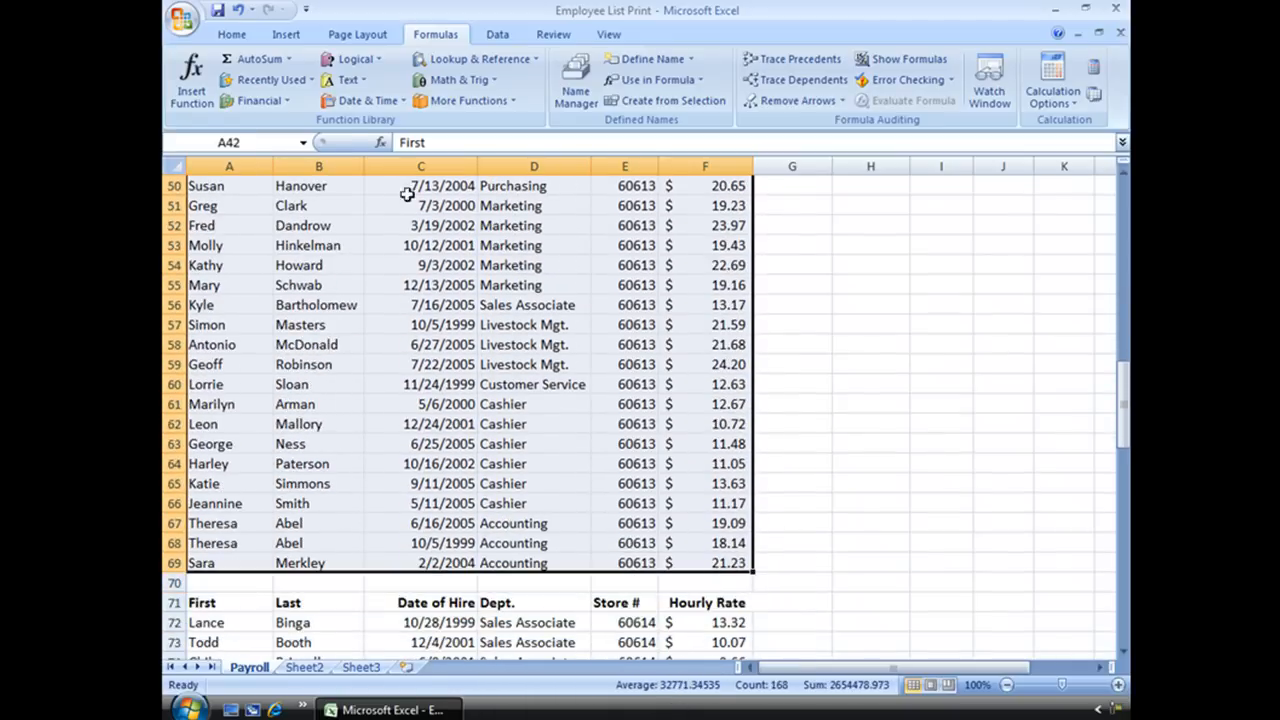
click(228, 142)
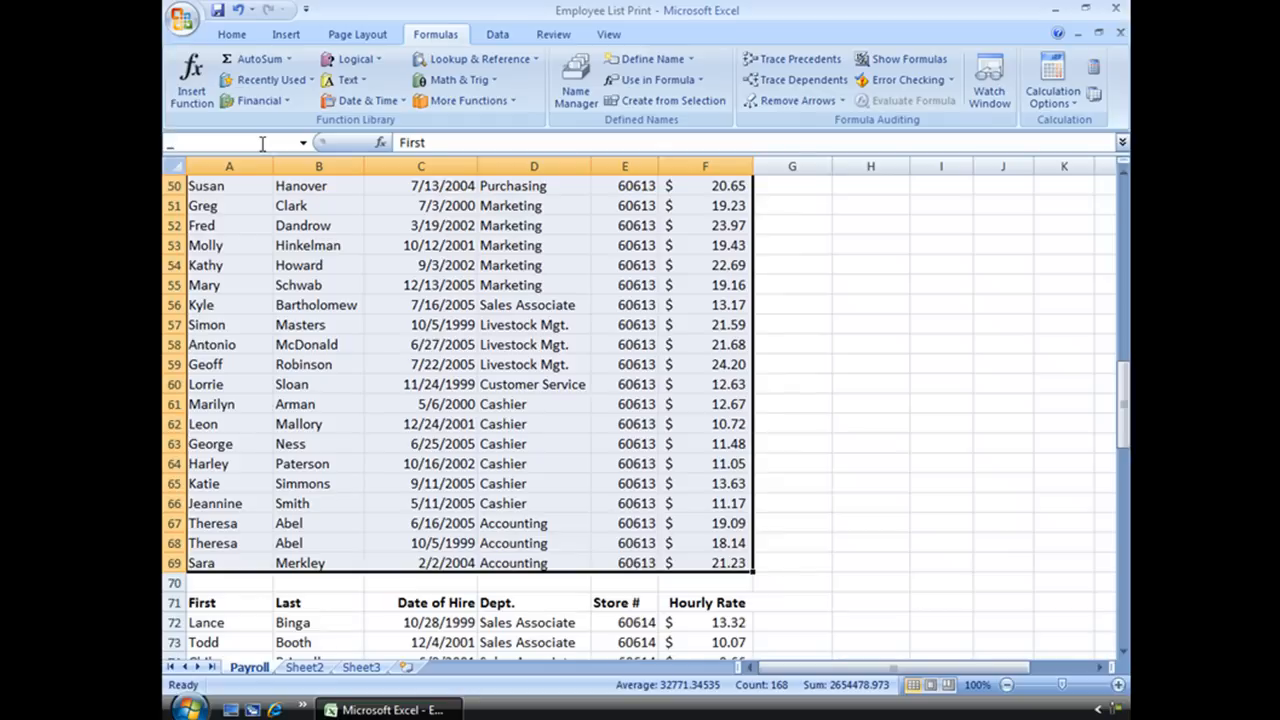
text(606)
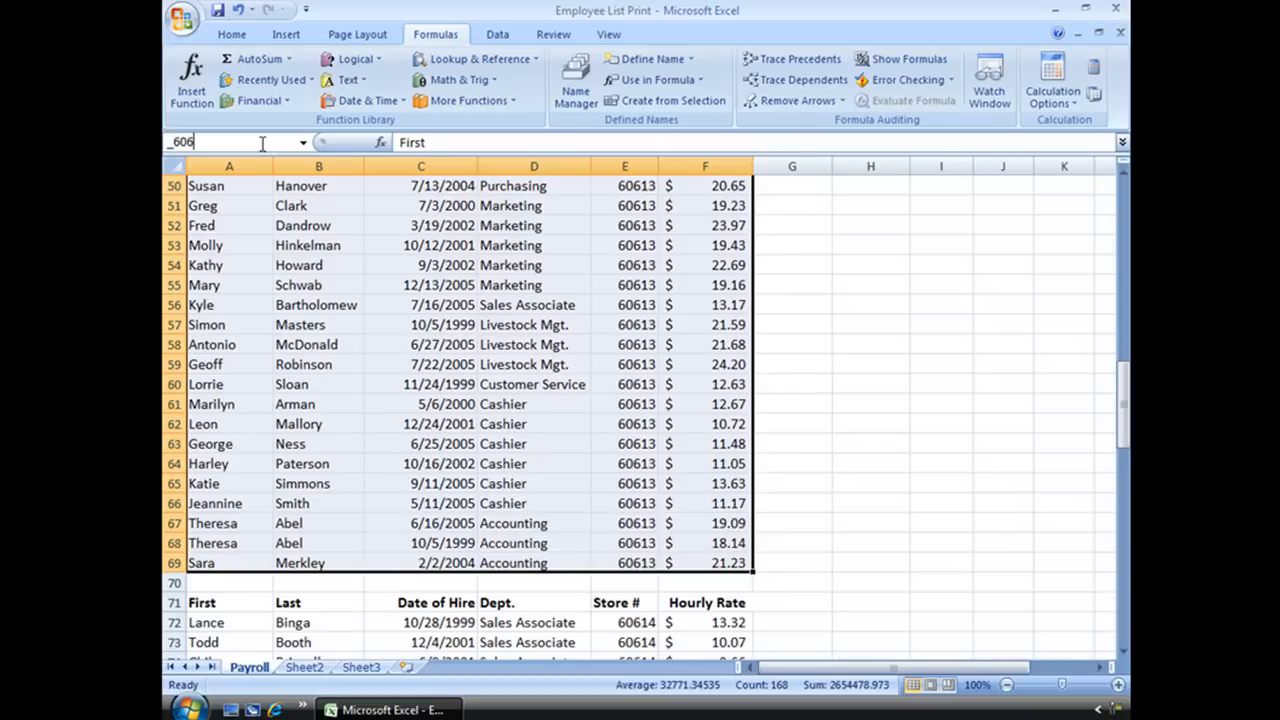
text(13)
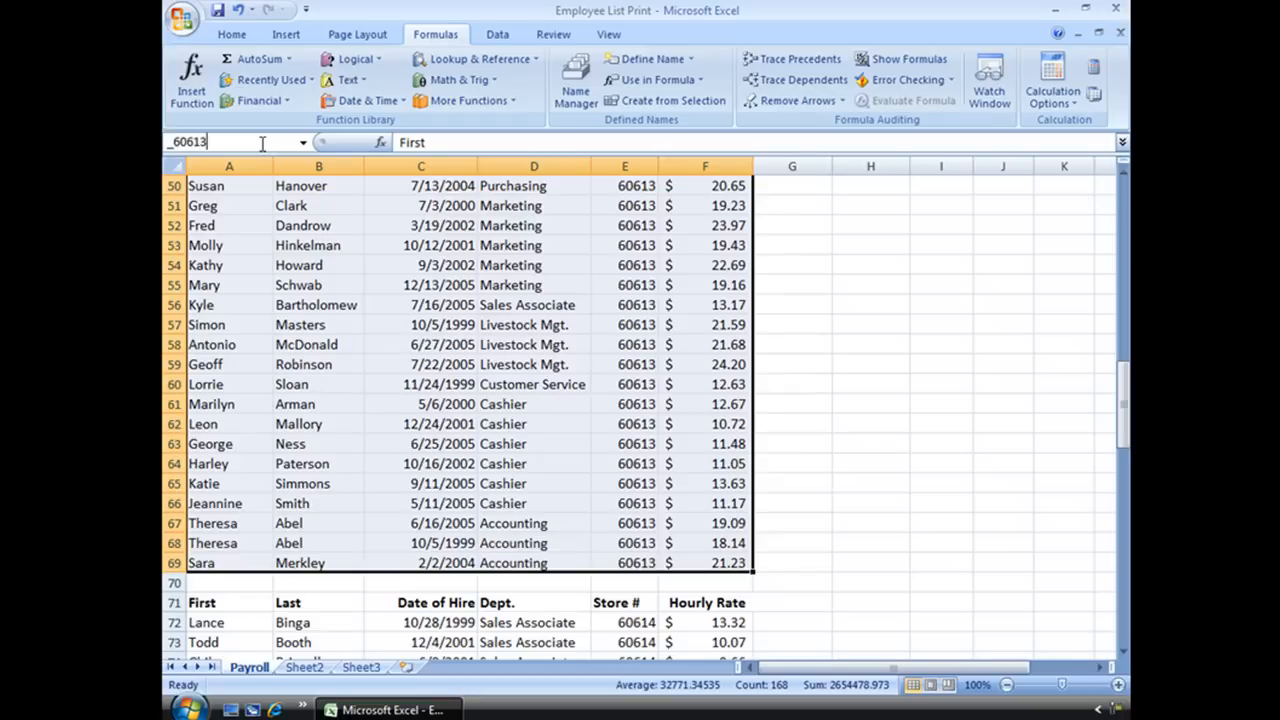
scroll(up, 3)
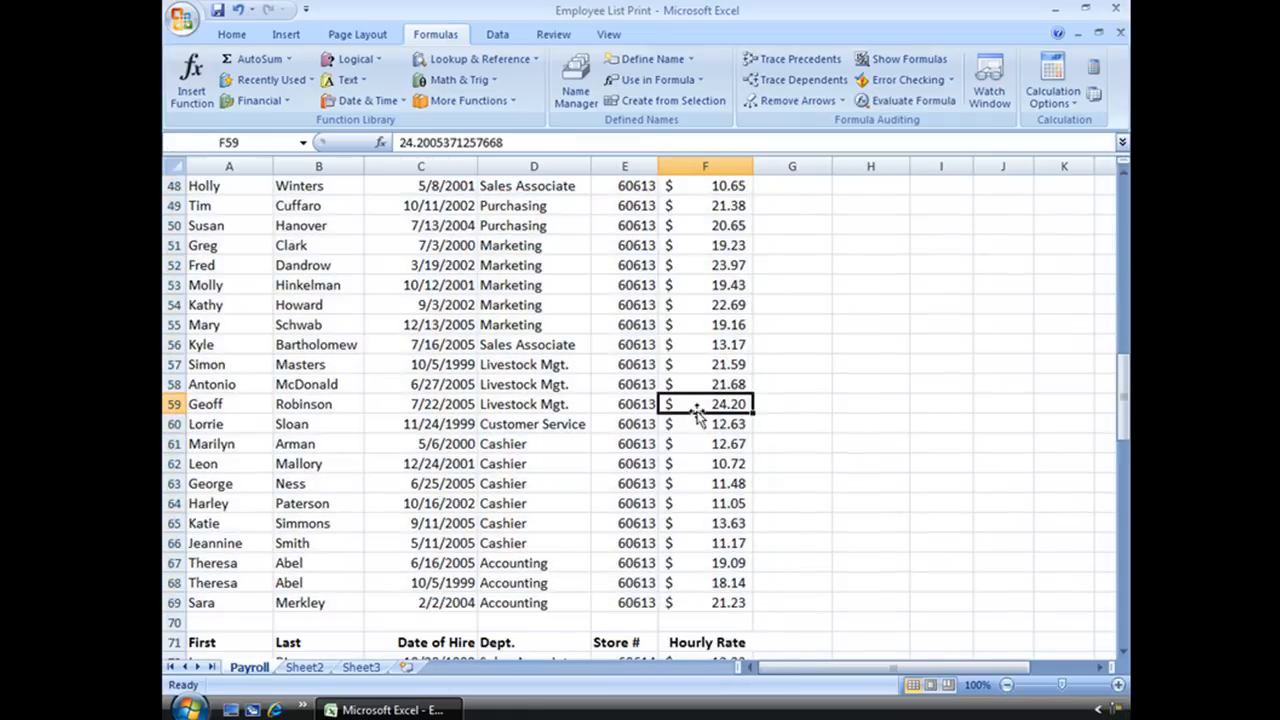
scroll(up, 3)
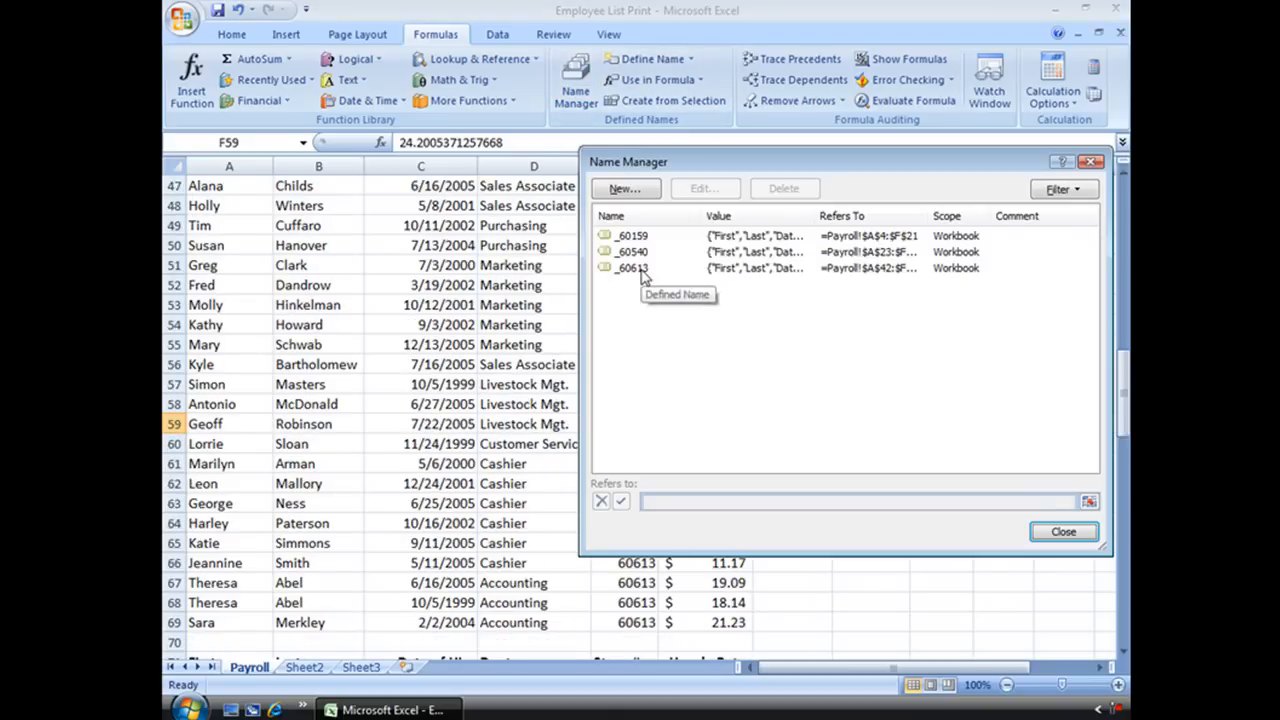
click(630, 268)
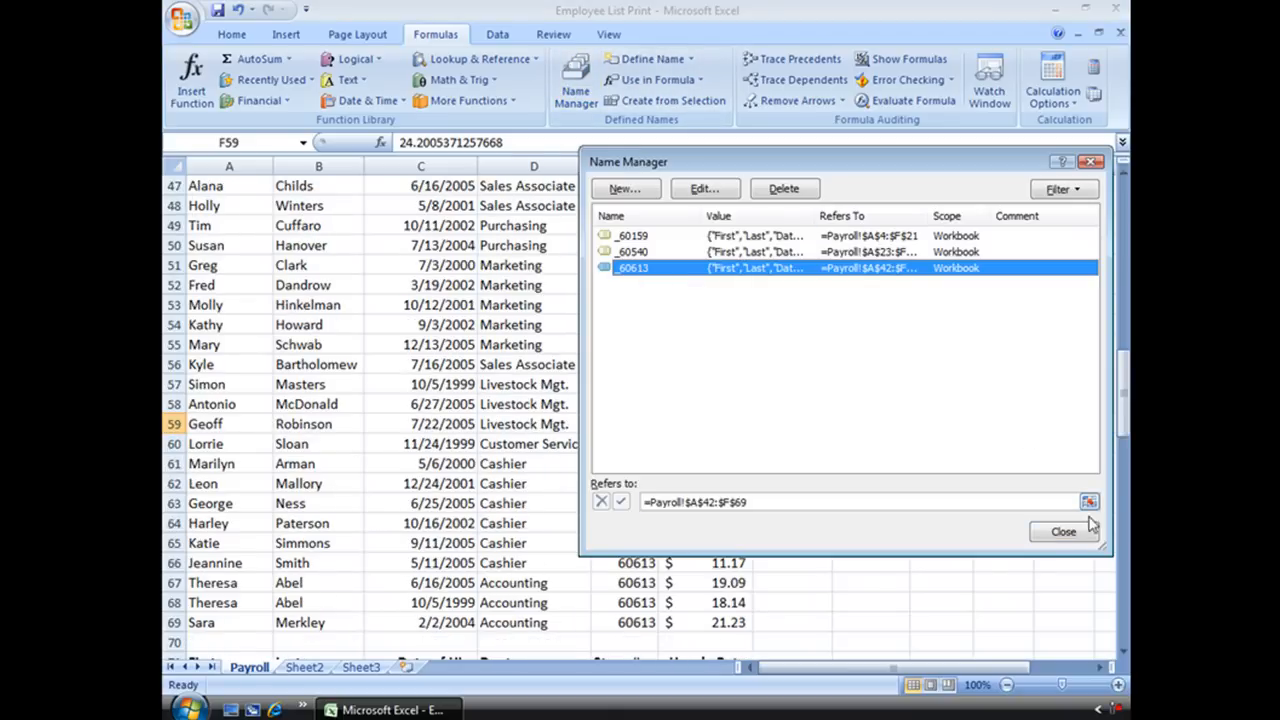
click(1064, 532)
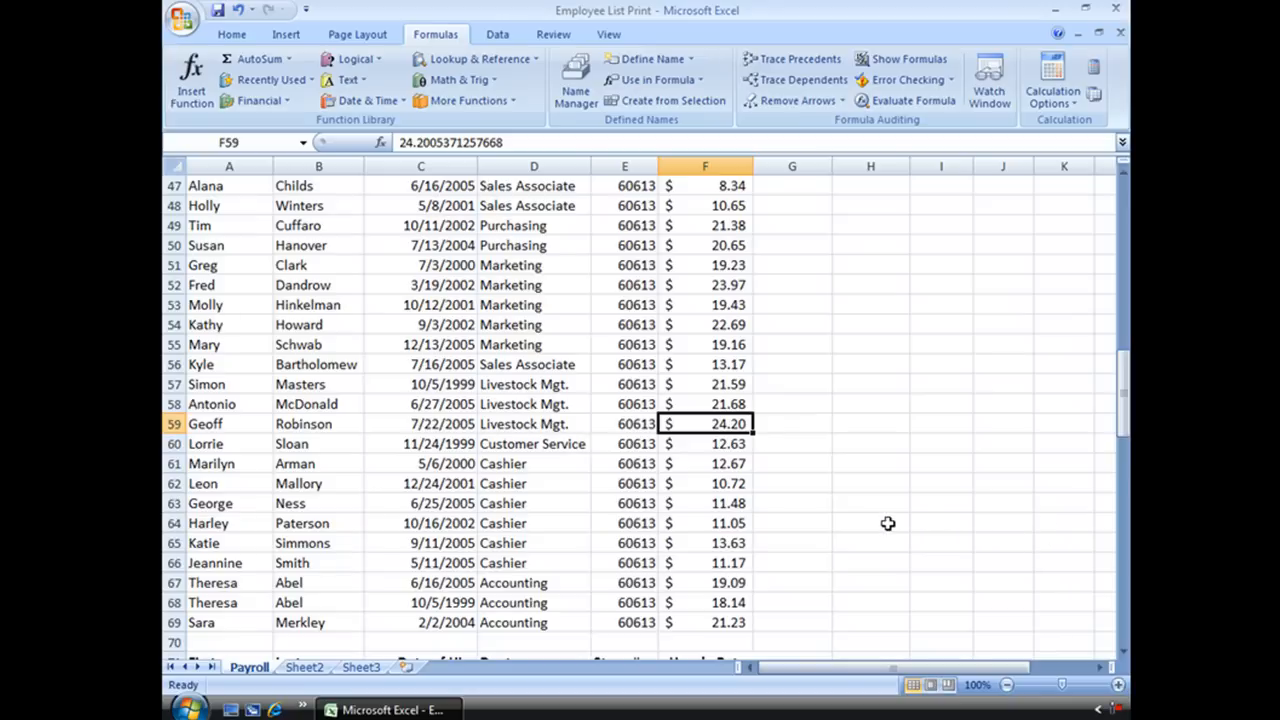
click(870, 524)
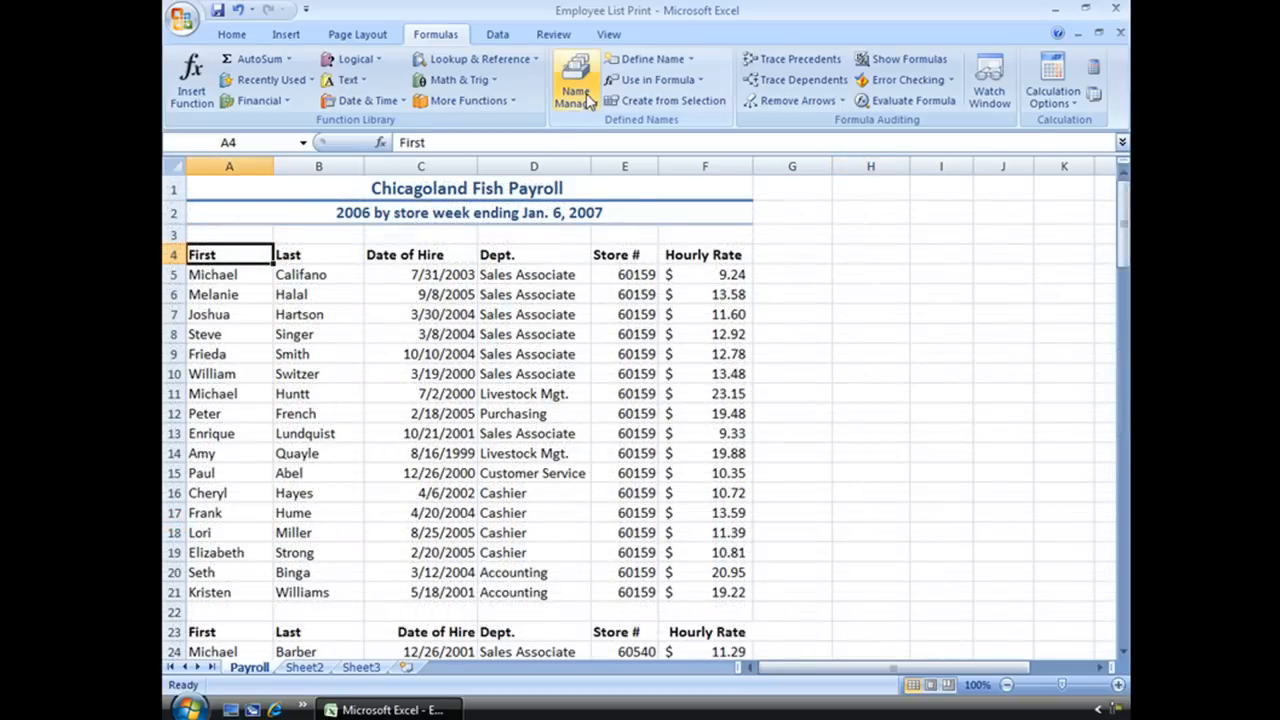
In Name Manager, review _60613 (Payroll!$A$42:$F$69), cancelling both its edit and its deletion
click(576, 80)
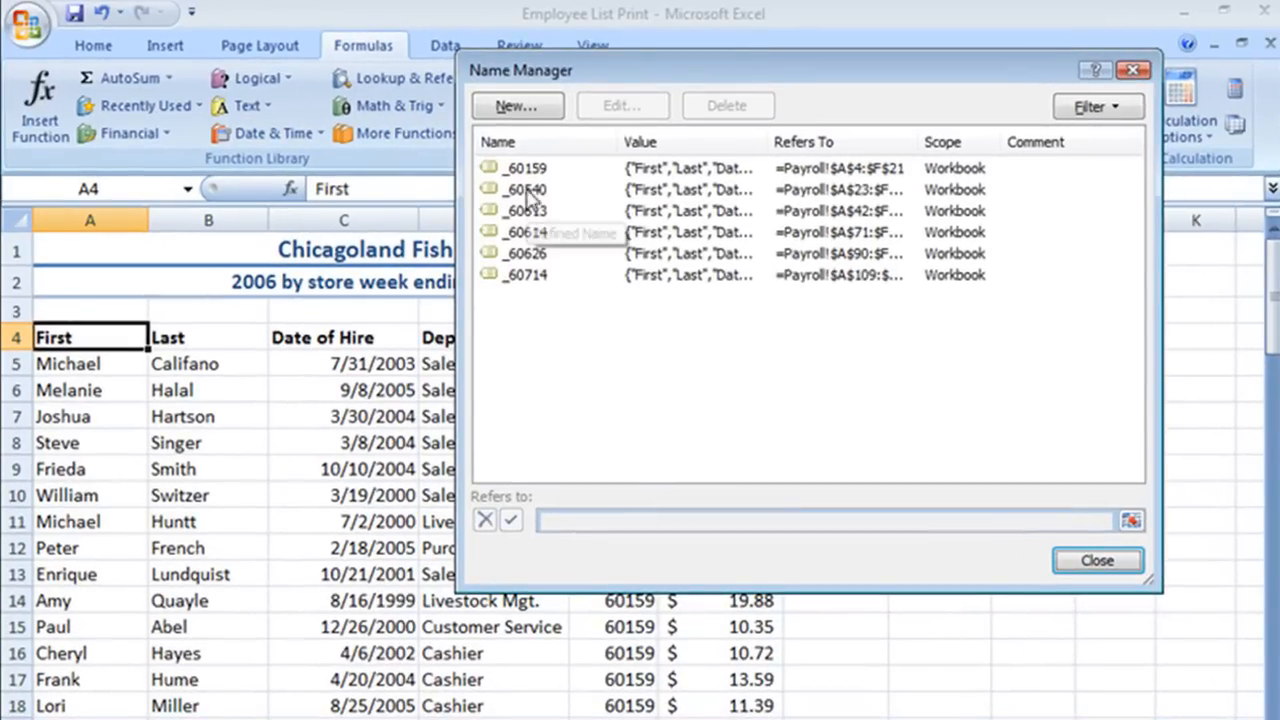
click(528, 210)
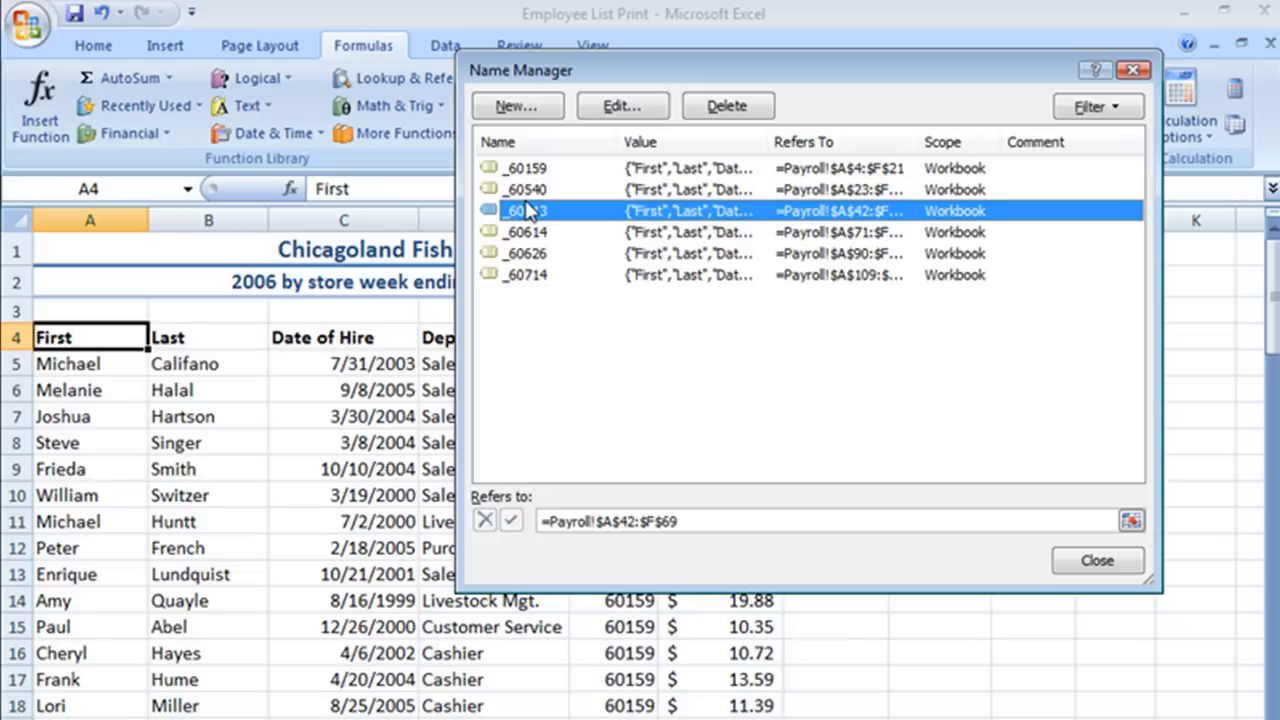
mouse_move(688, 252)
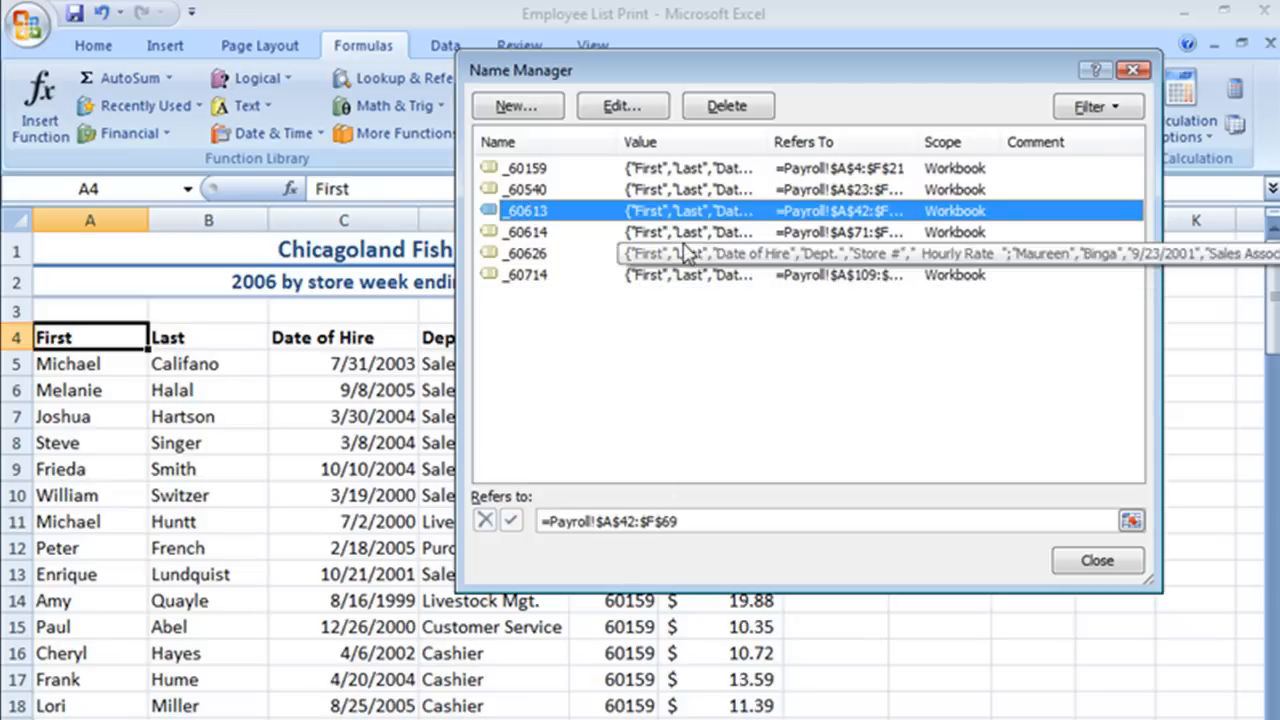
mouse_move(784, 244)
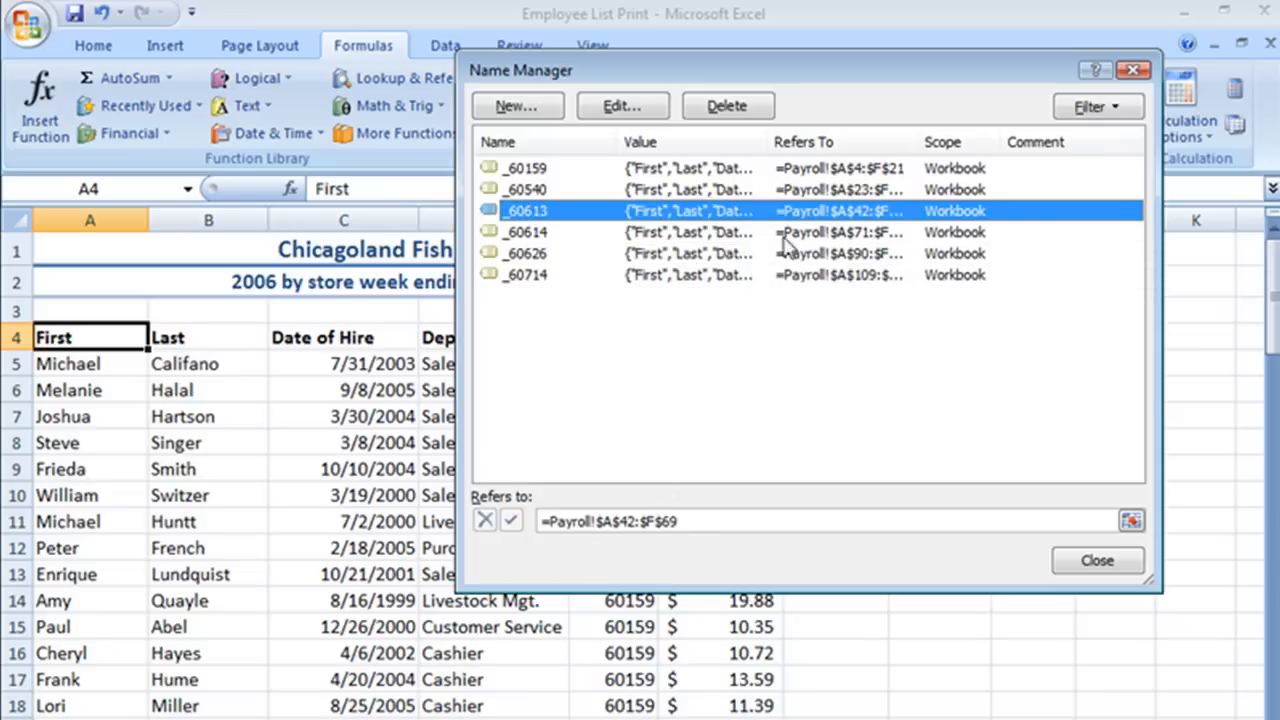
click(622, 104)
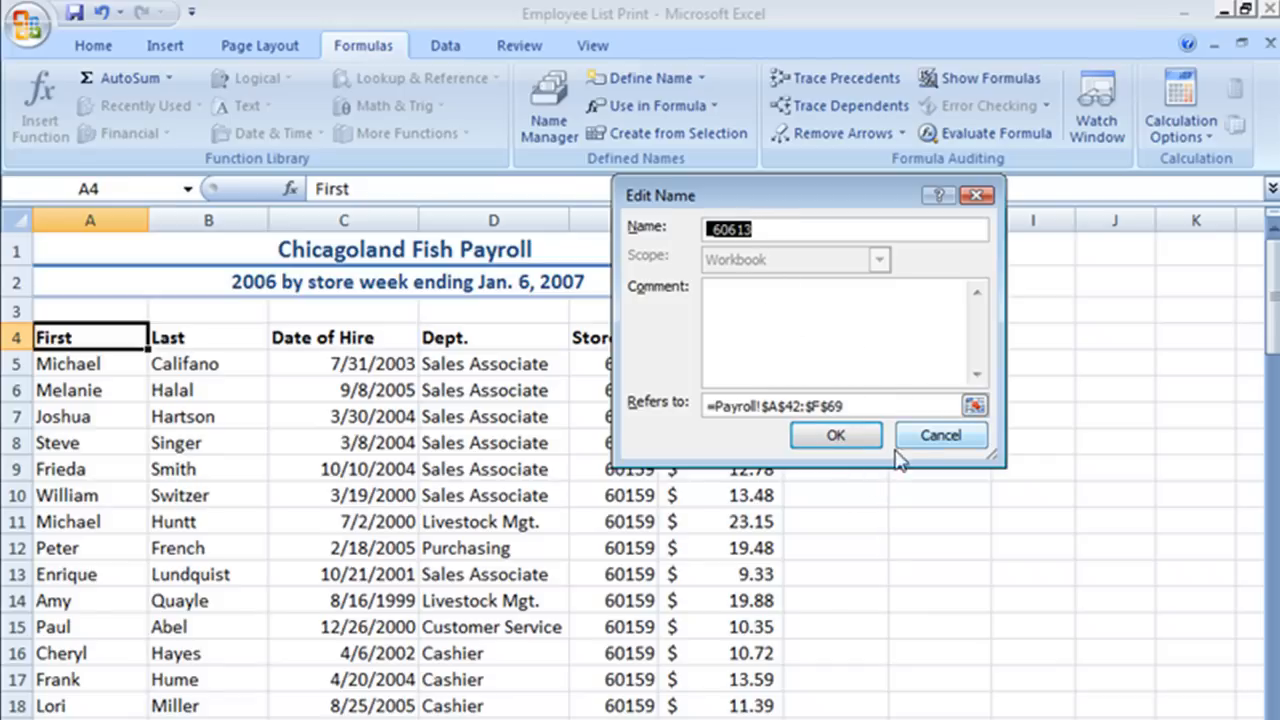
click(836, 436)
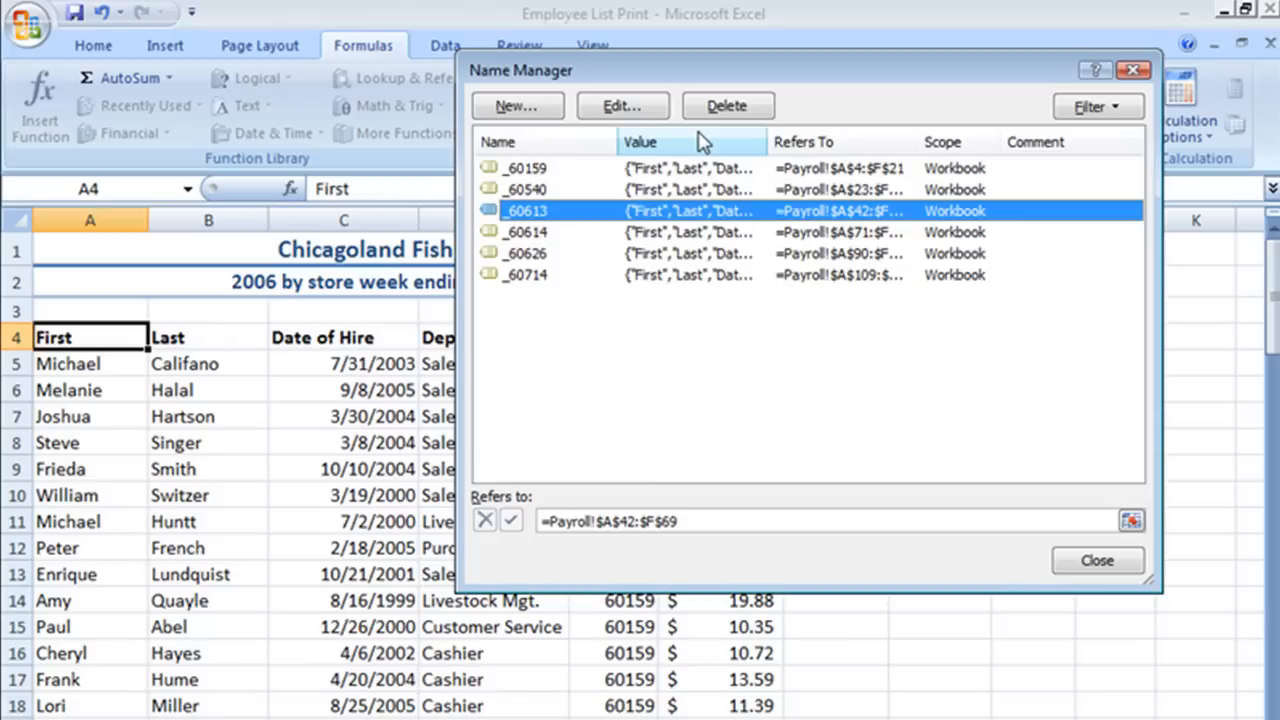
click(728, 104)
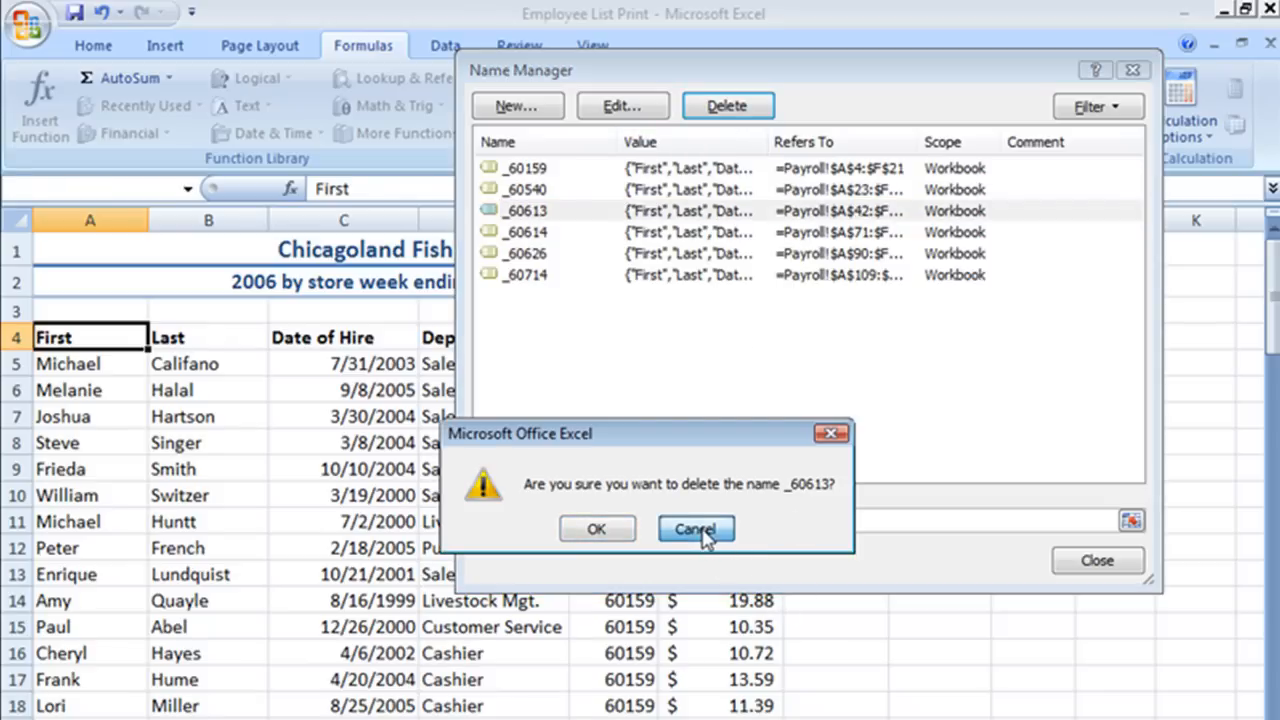
click(696, 528)
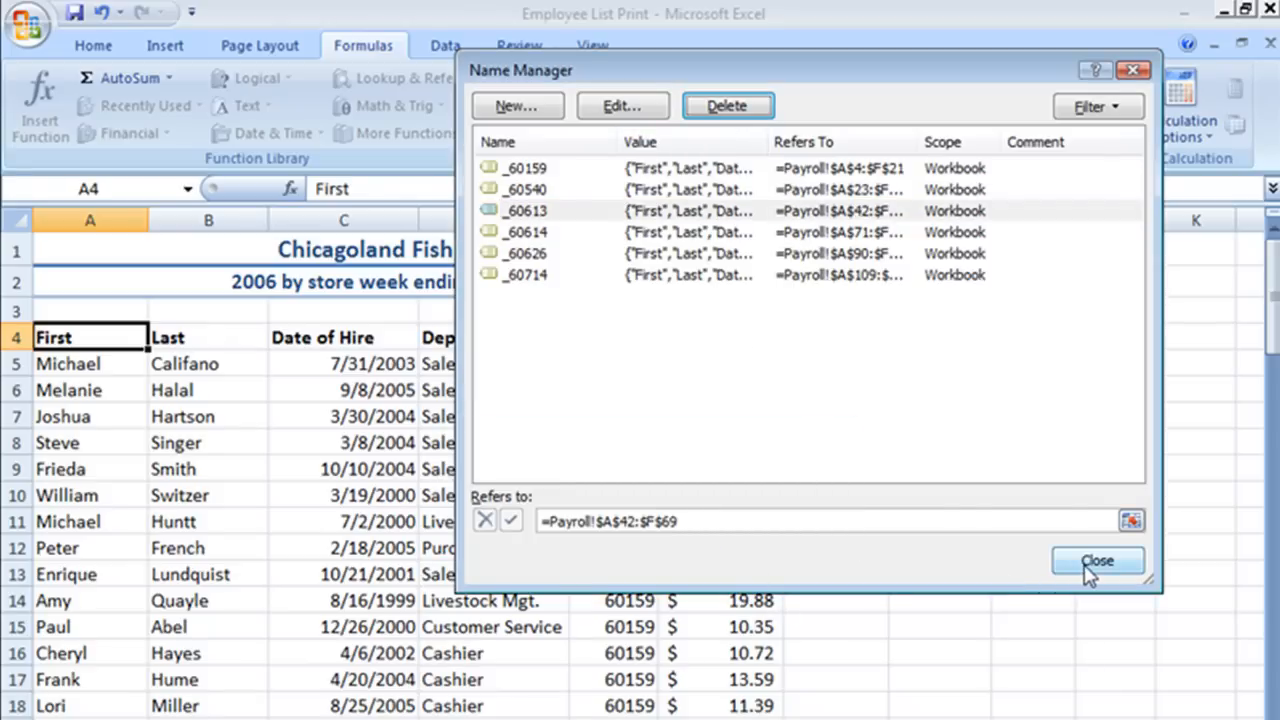
Close Name Manager and jump to the _60613 store table via the Name Box
click(1096, 560)
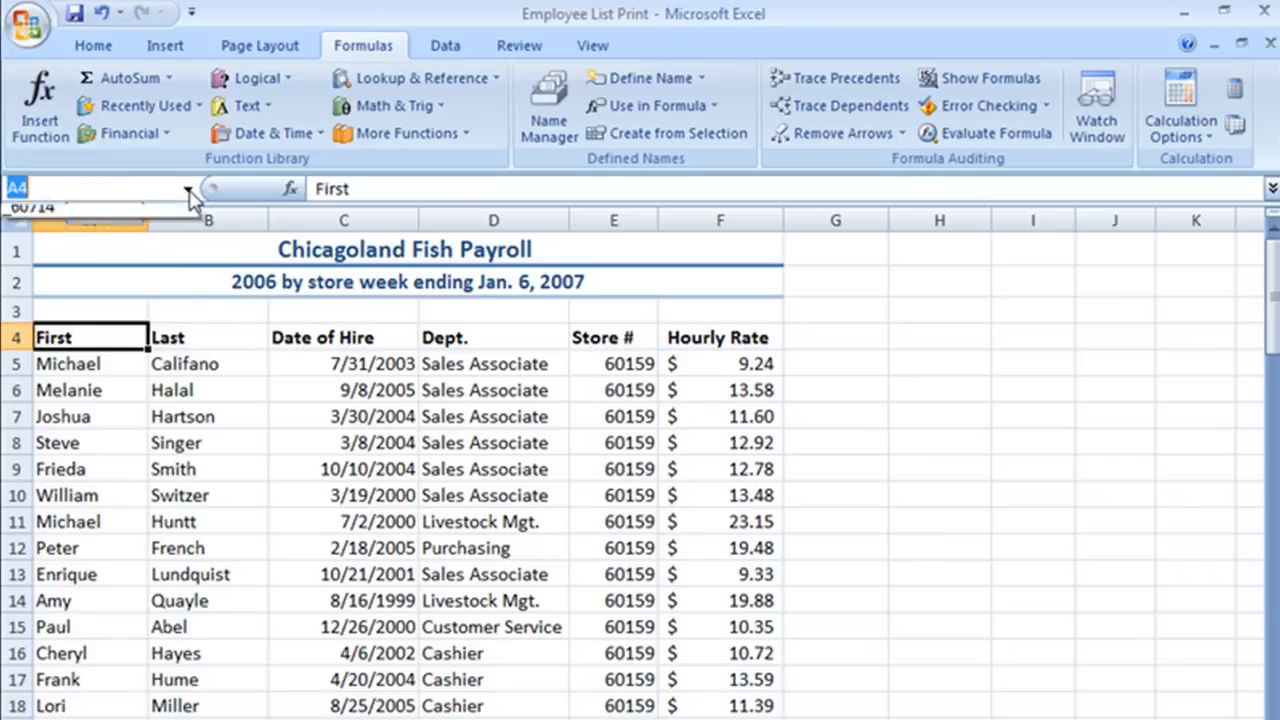
click(190, 188)
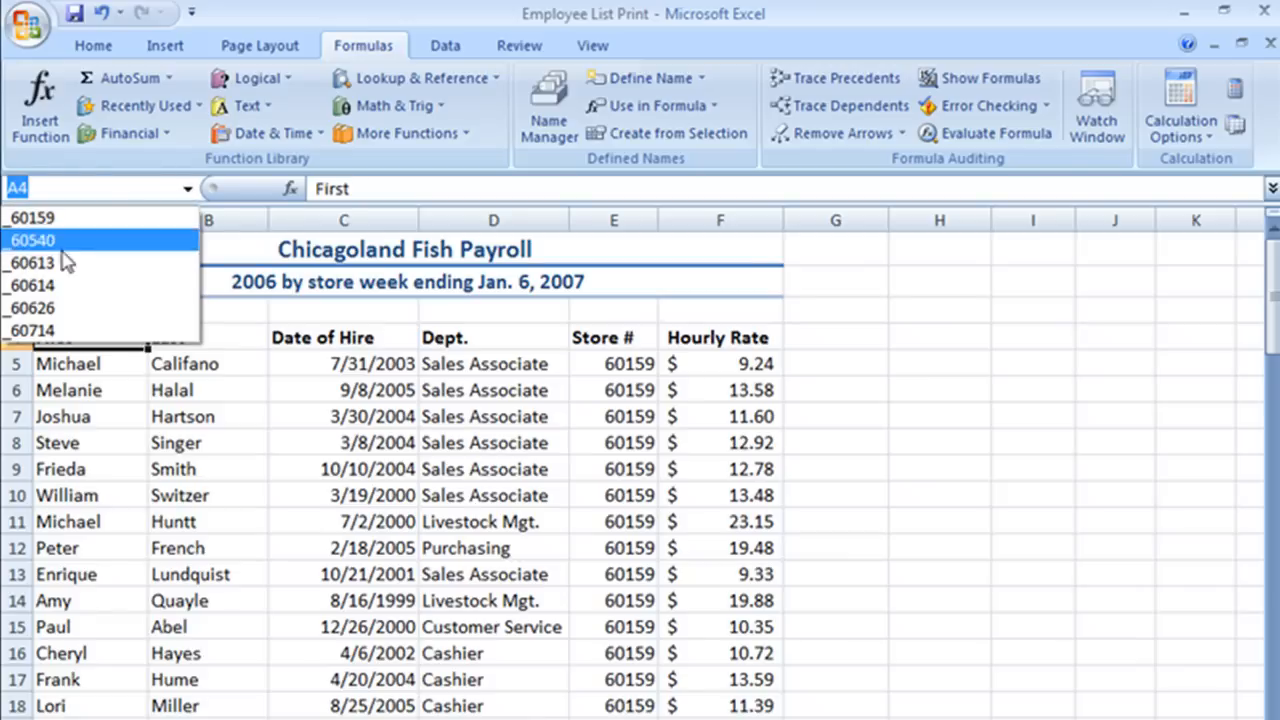
click(32, 262)
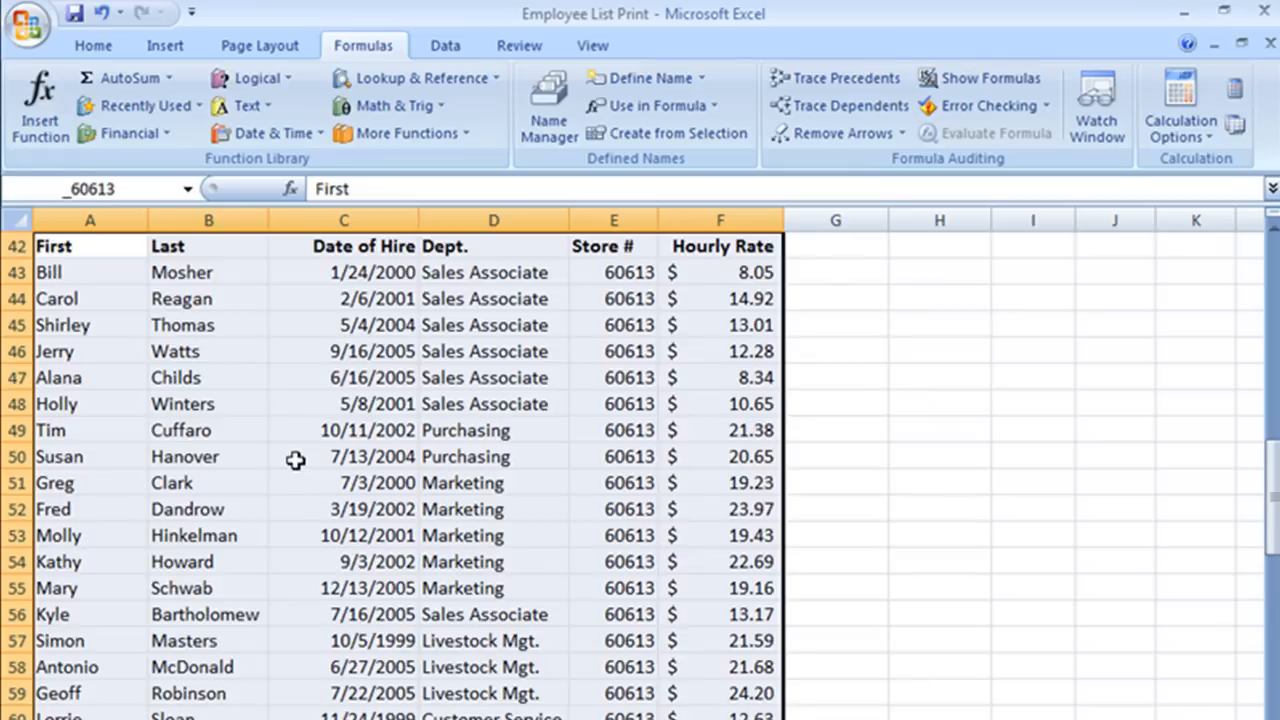
scroll(up, 3)
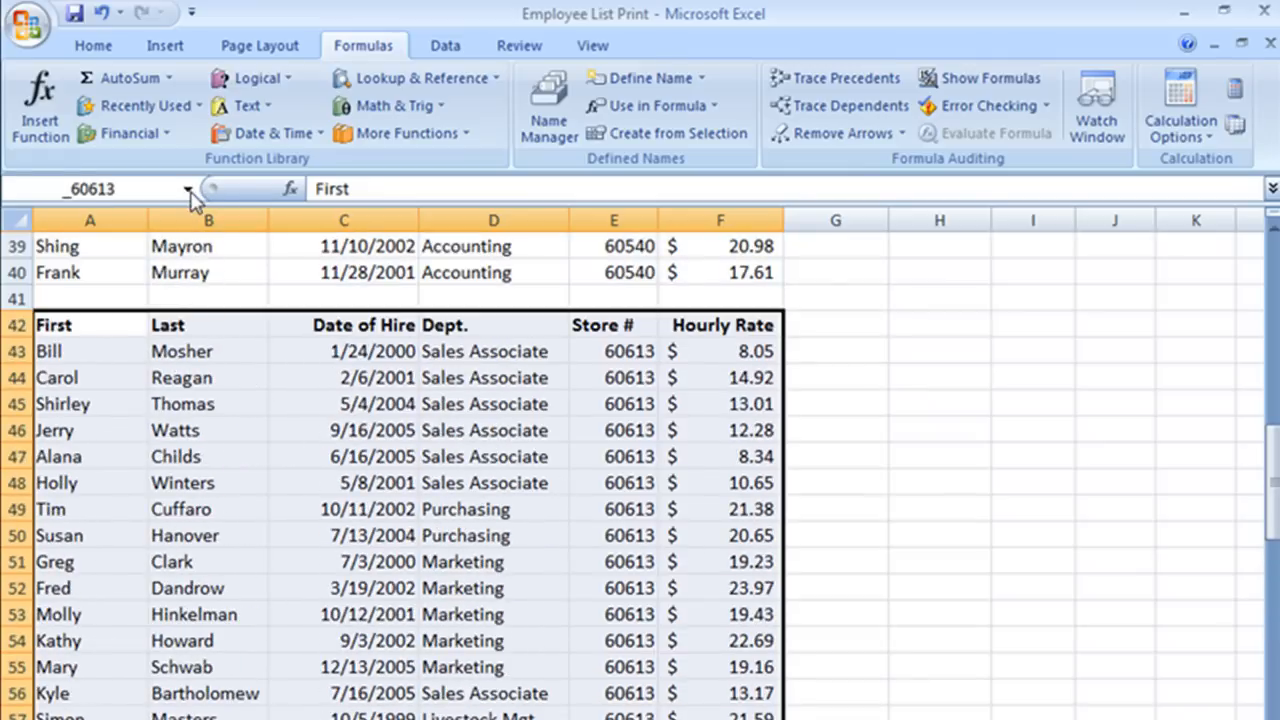
scroll(down, 3)
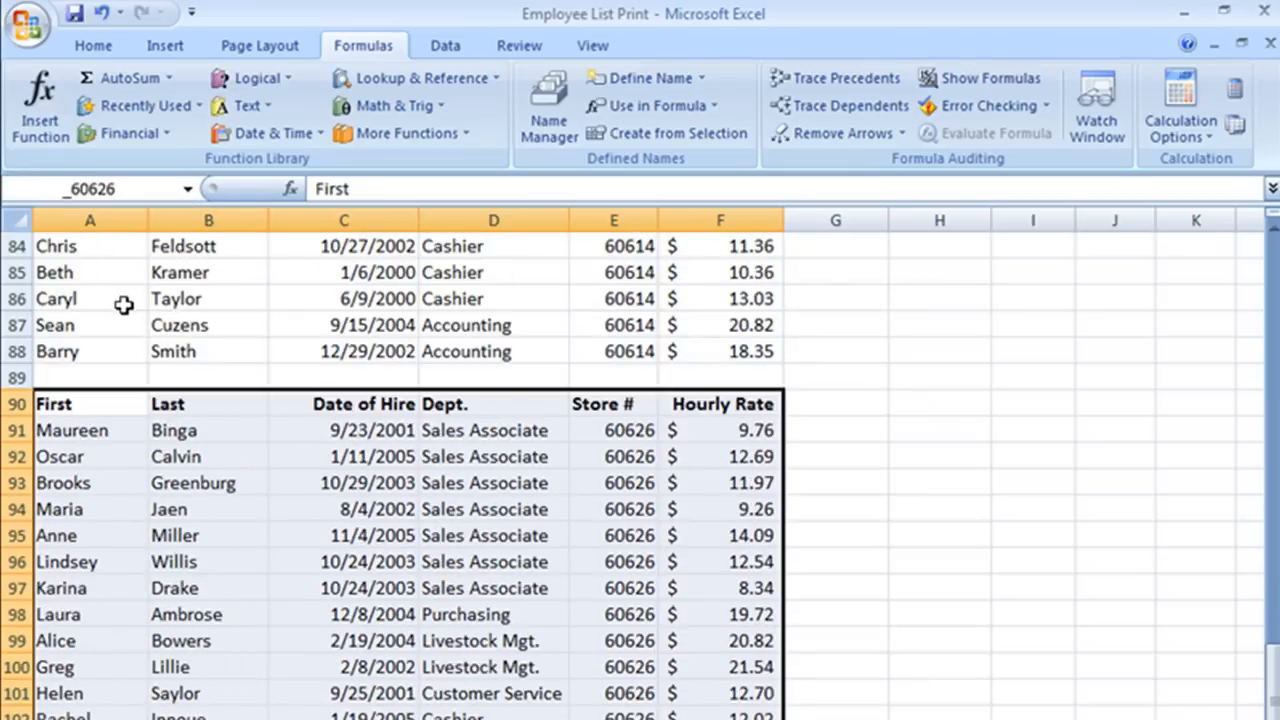
scroll(down, 3)
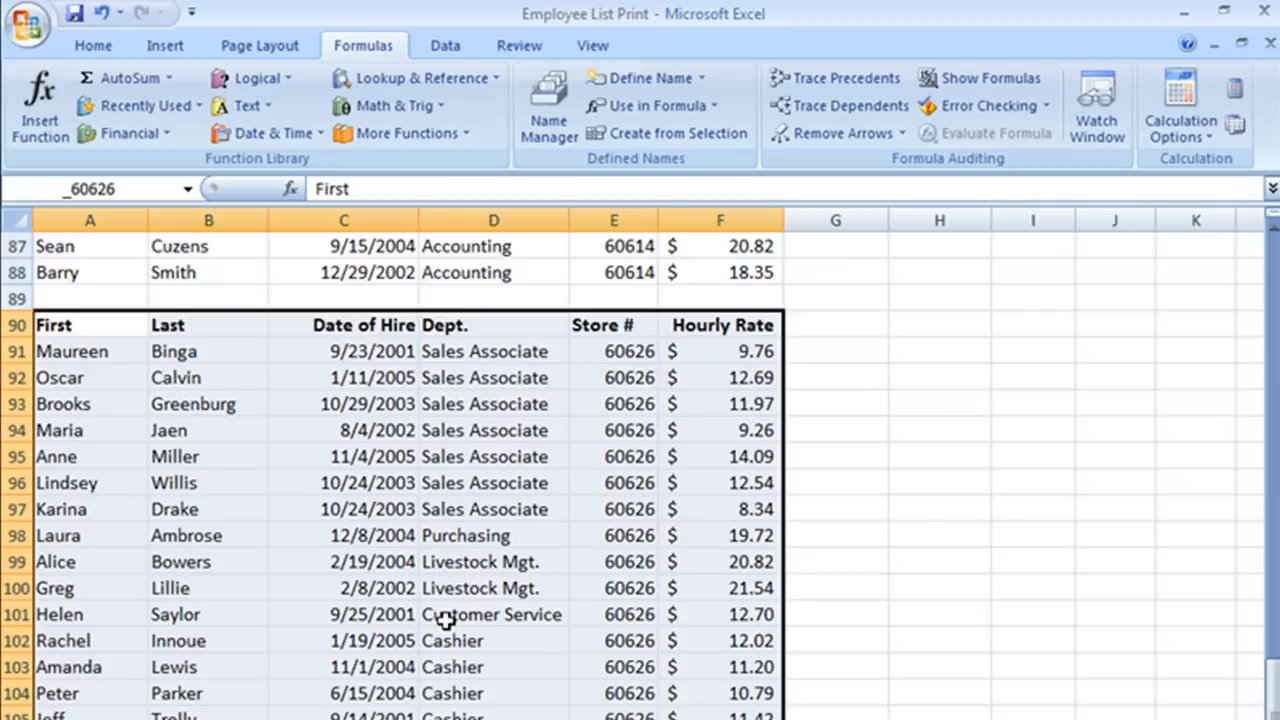
Jump to the _60714 store table via the Name Box dropdown
click(188, 188)
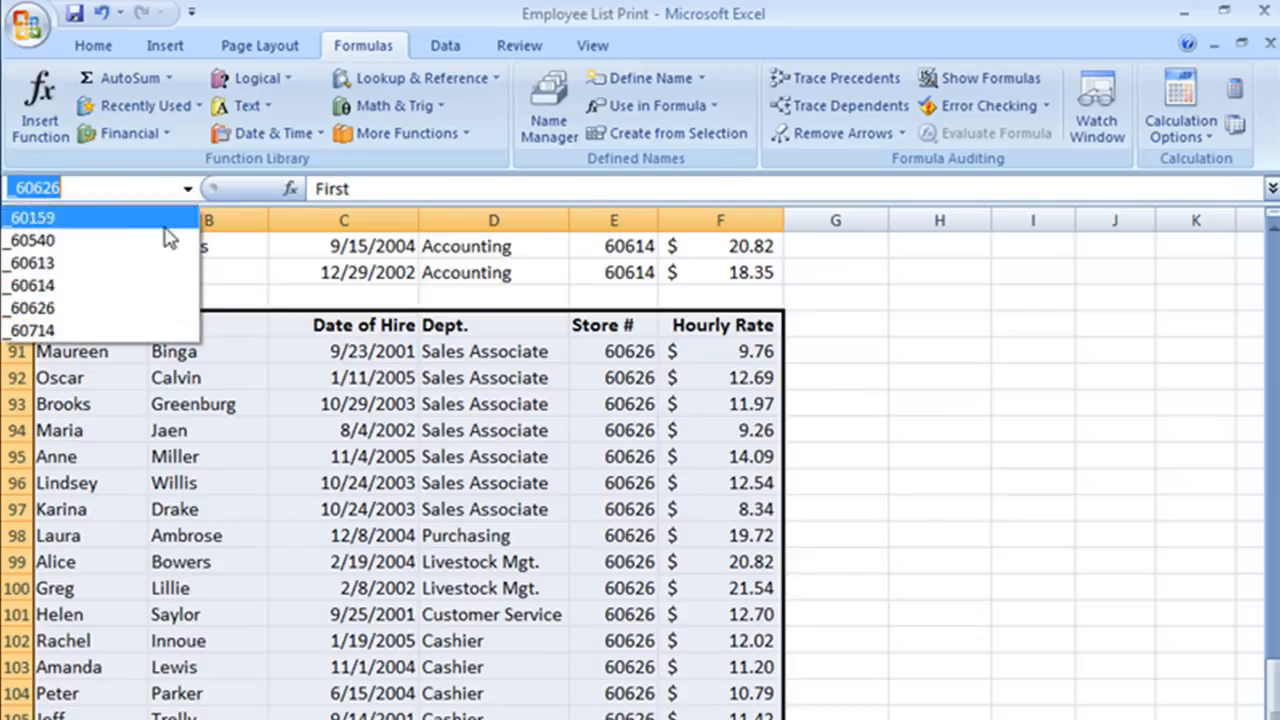
click(32, 330)
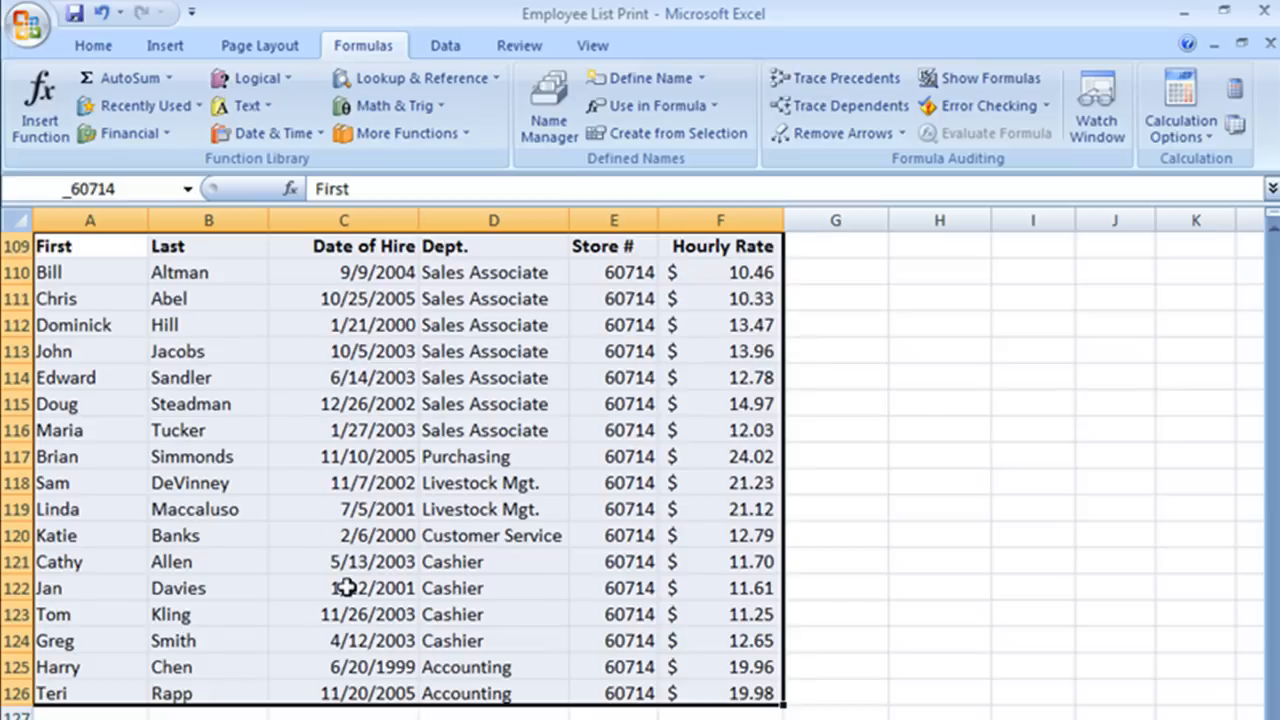
scroll(up, 3)
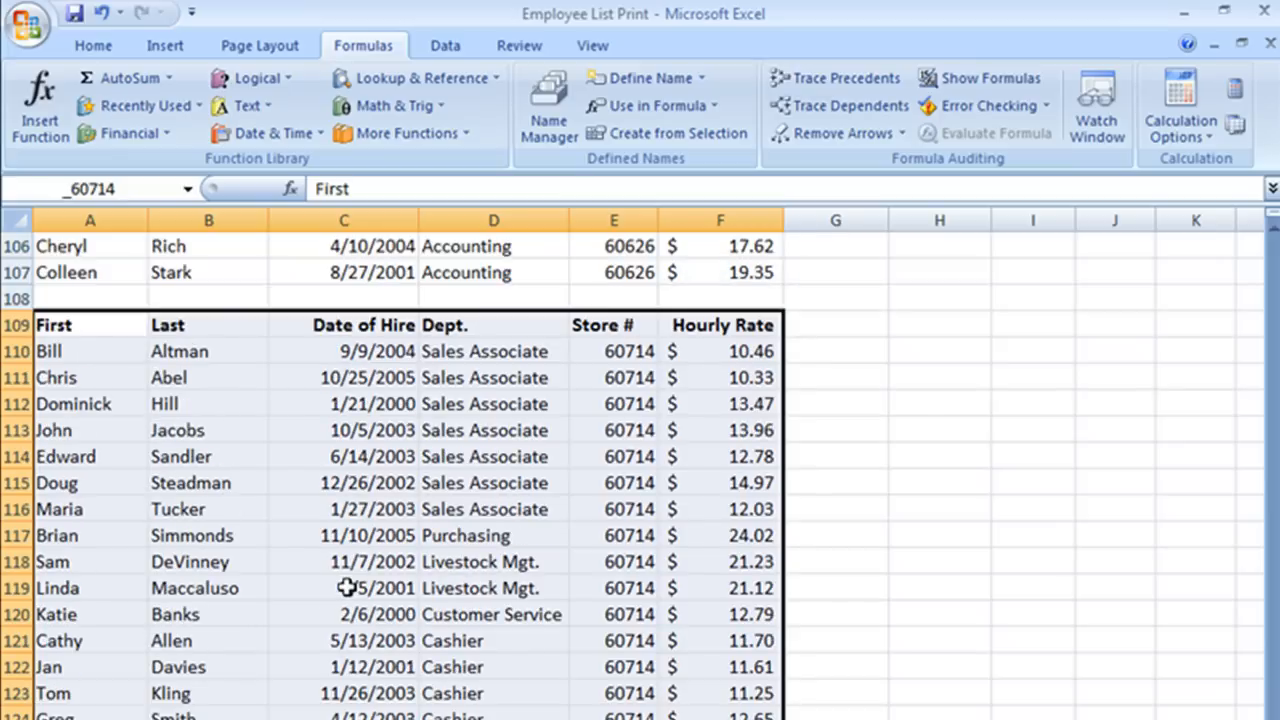
scroll(up, 3)
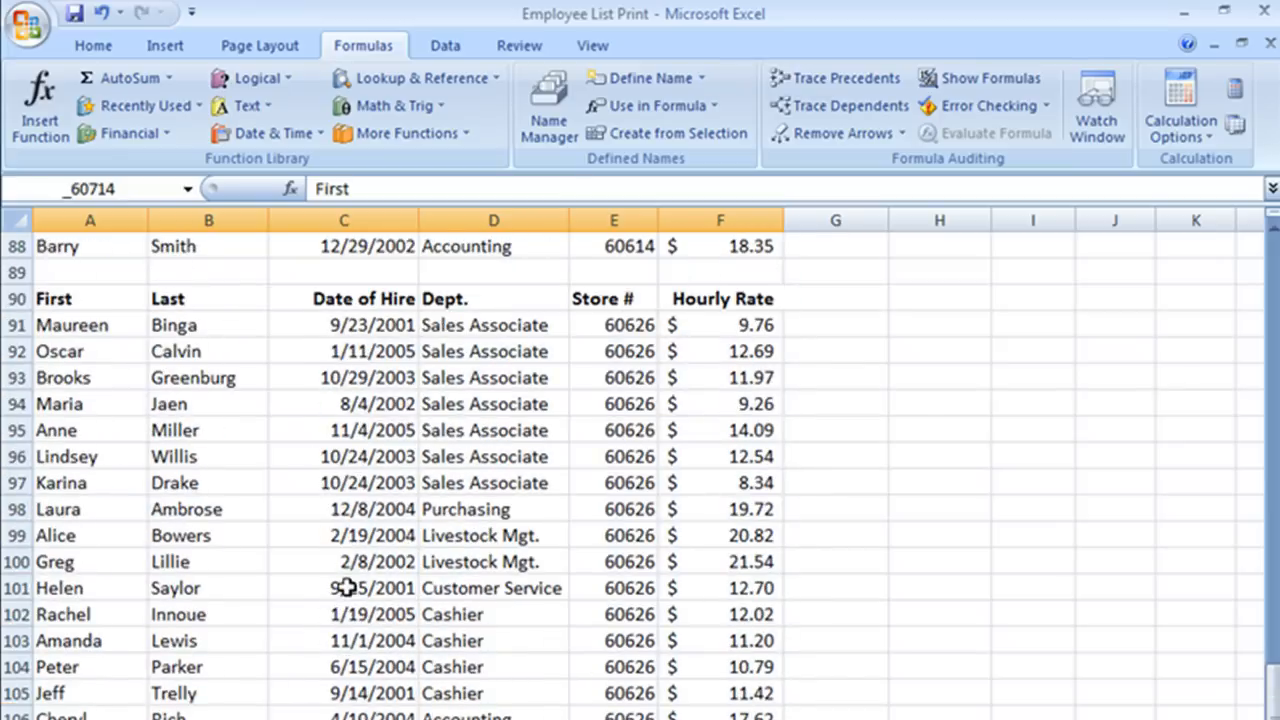
scroll(up, 3)
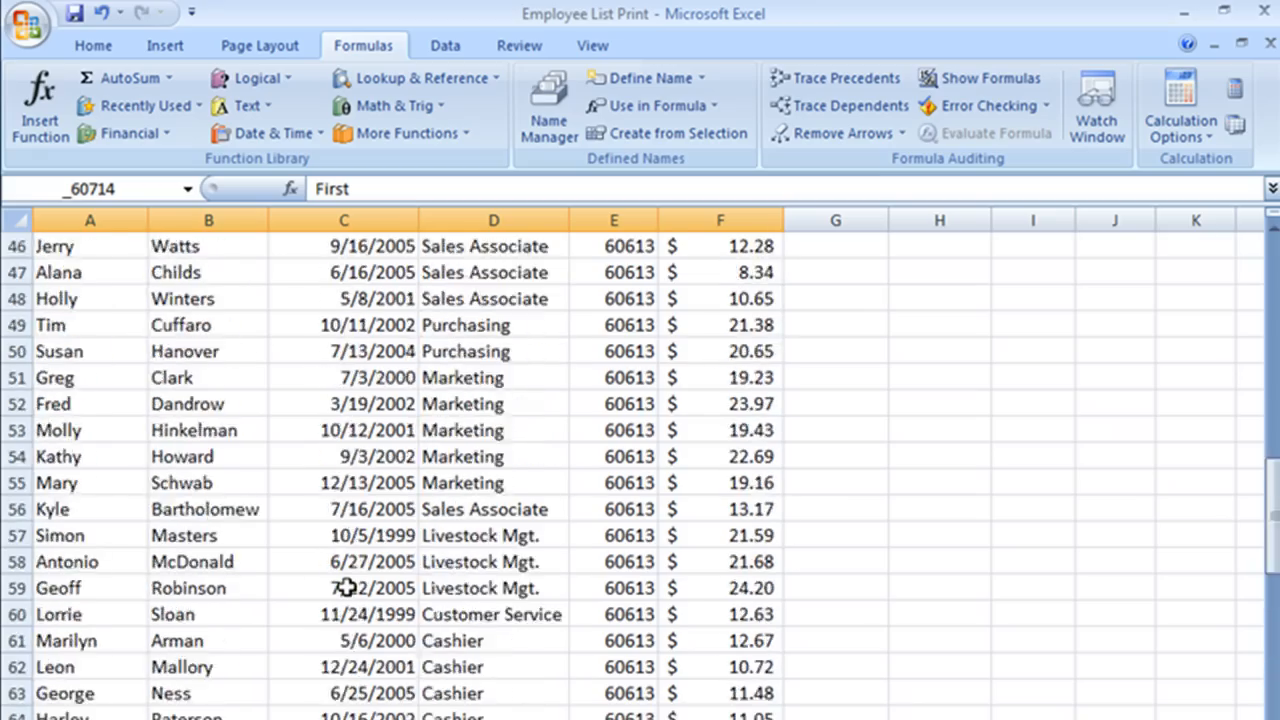